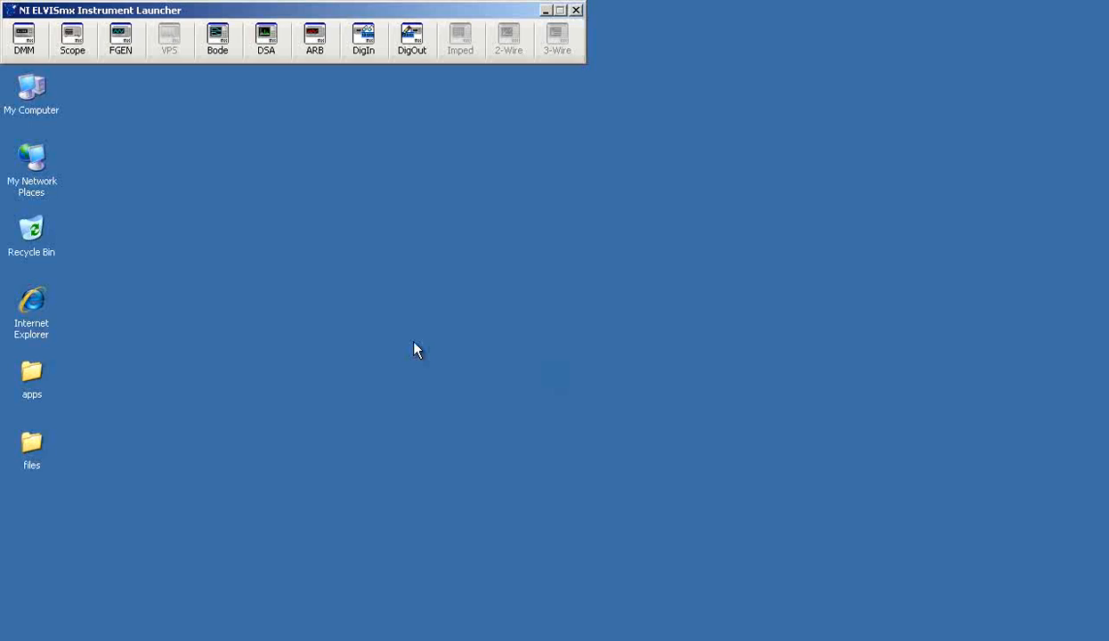
mouse_move(120, 37)
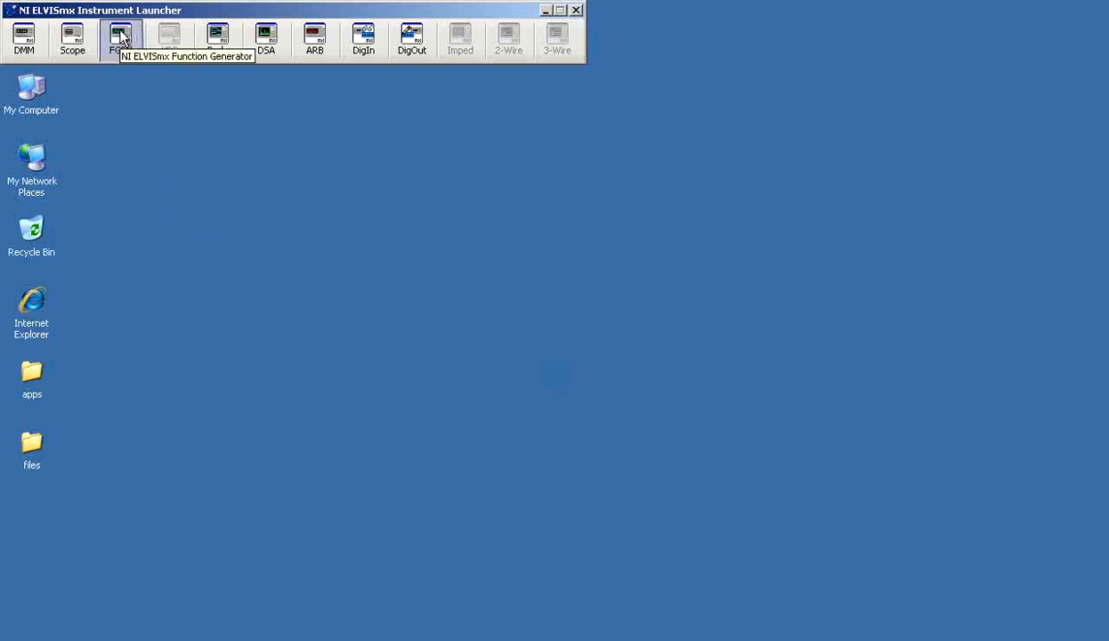
Open the Function Generator and Oscilloscope and start the 100 Hz sine output
left_click(120, 38)
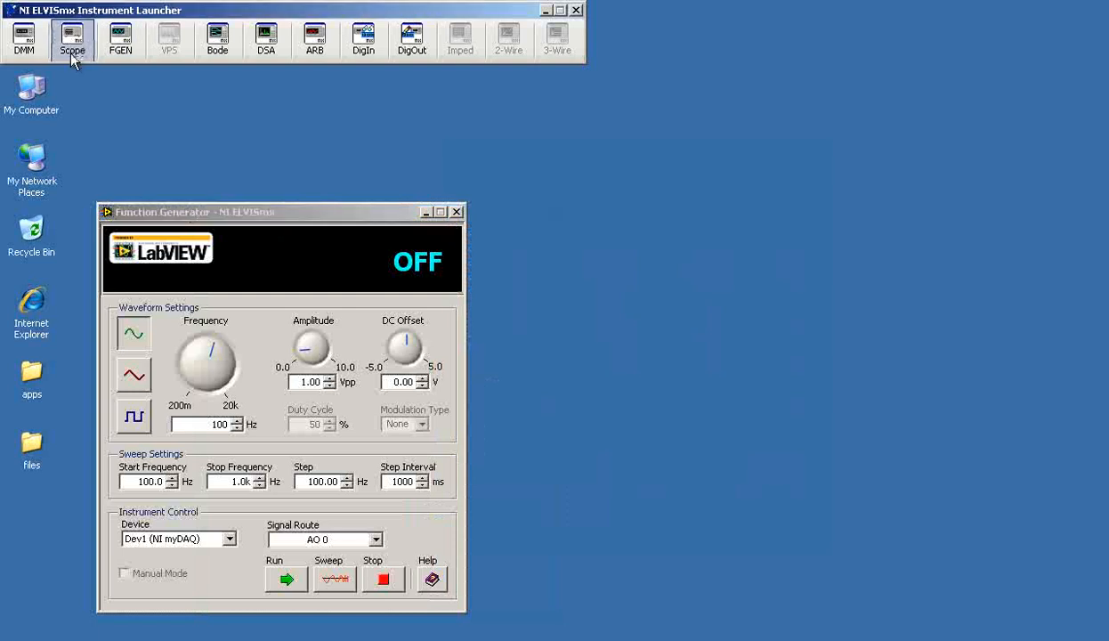
left_click(72, 38)
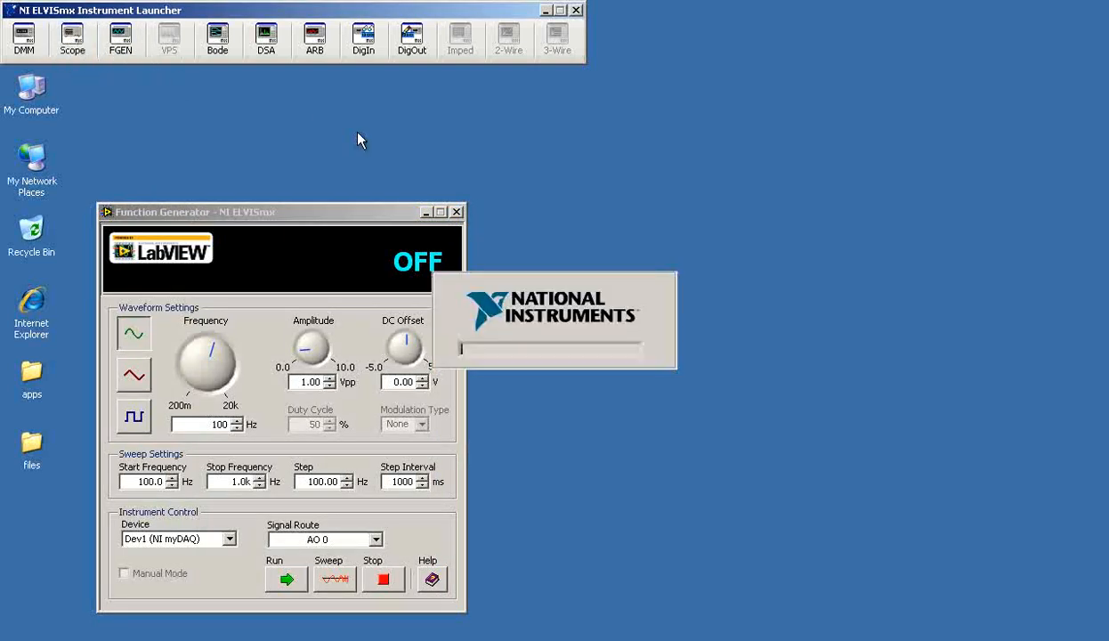
left_click(72, 38)
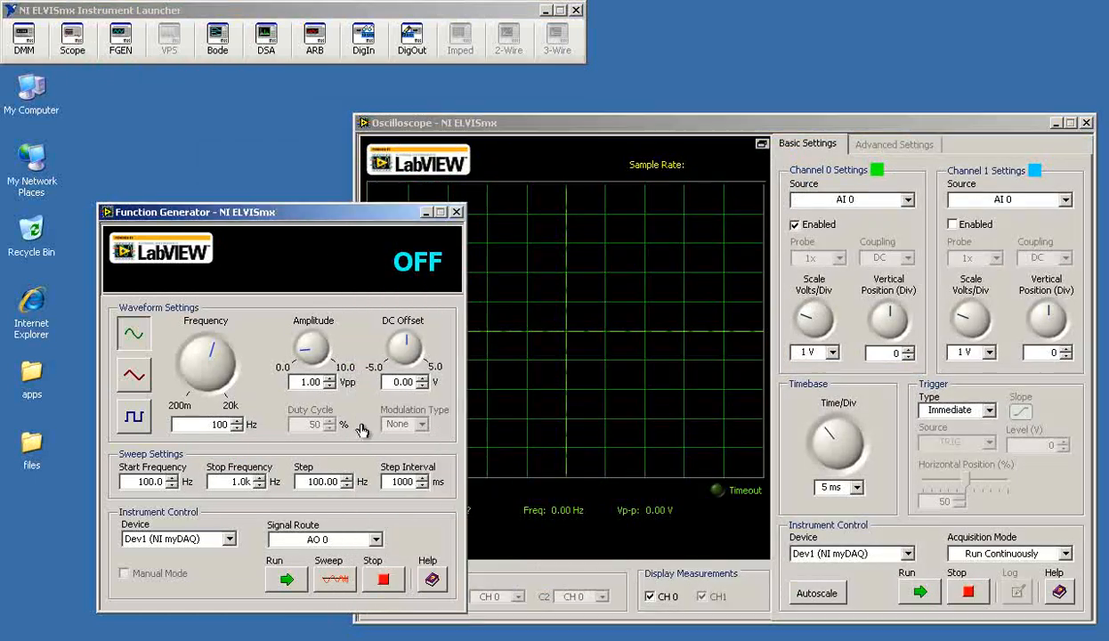
left_click(286, 579)
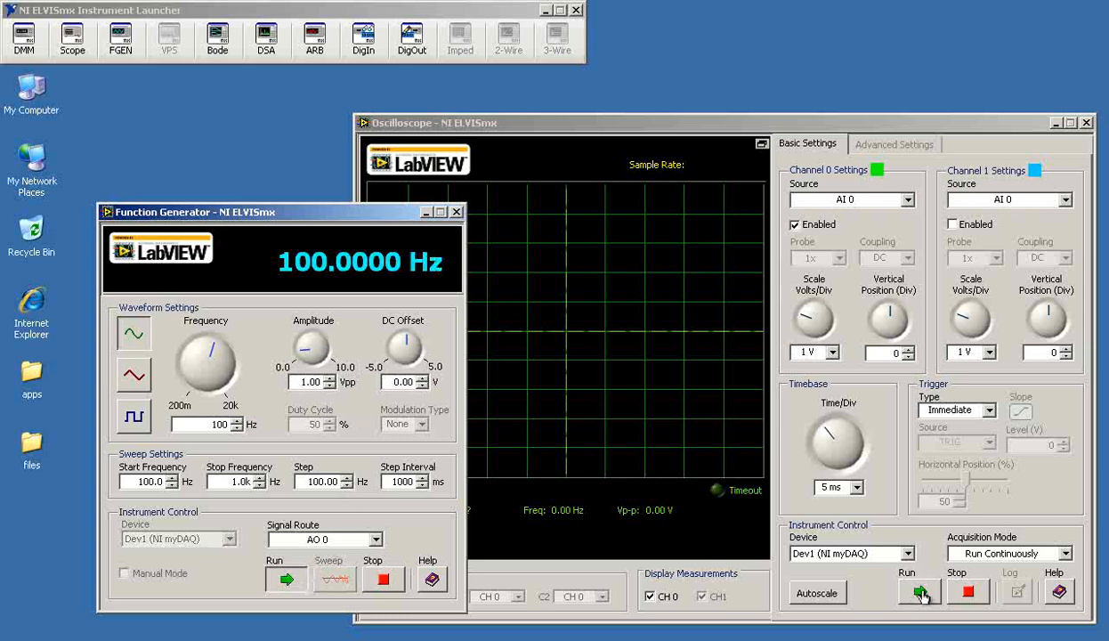
Start the Oscilloscope acquiring with Edge trigger type
left_click(919, 591)
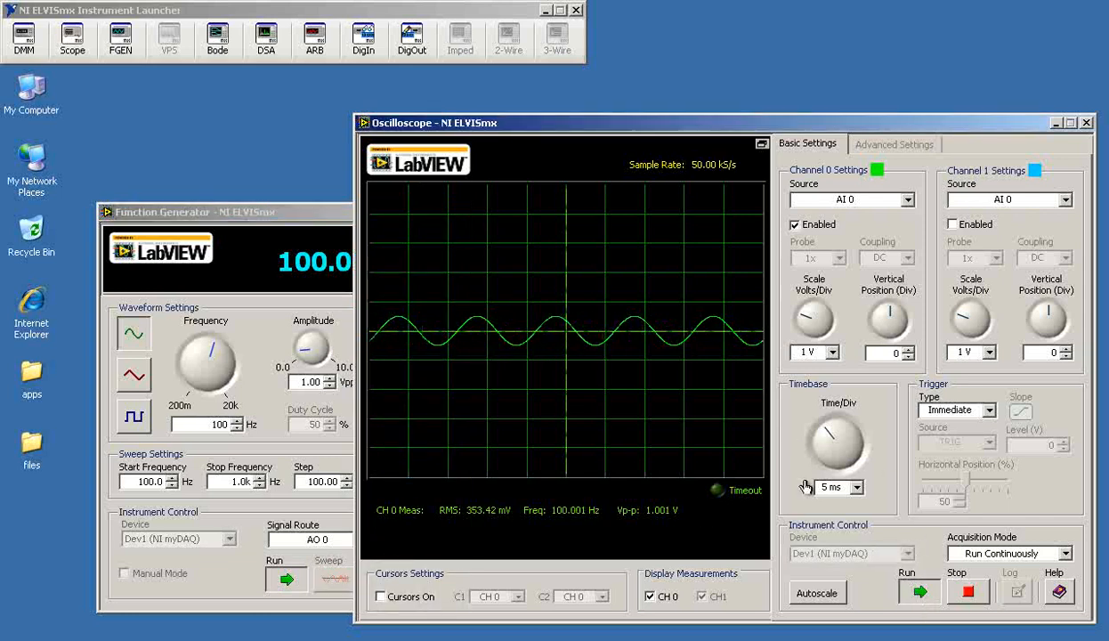
left_click(957, 409)
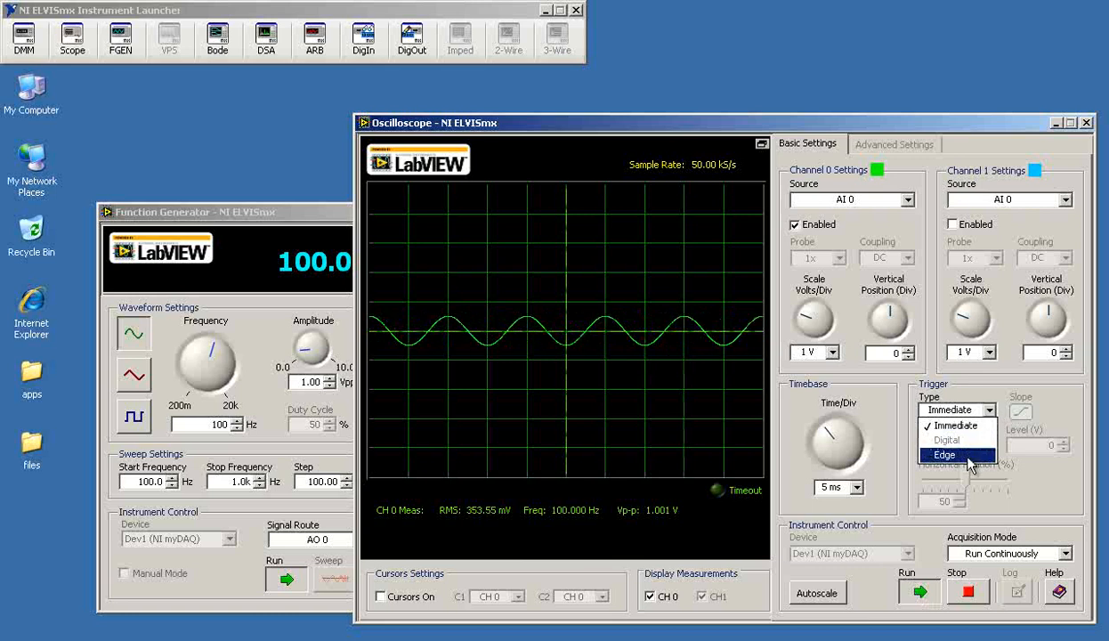
left_click(945, 454)
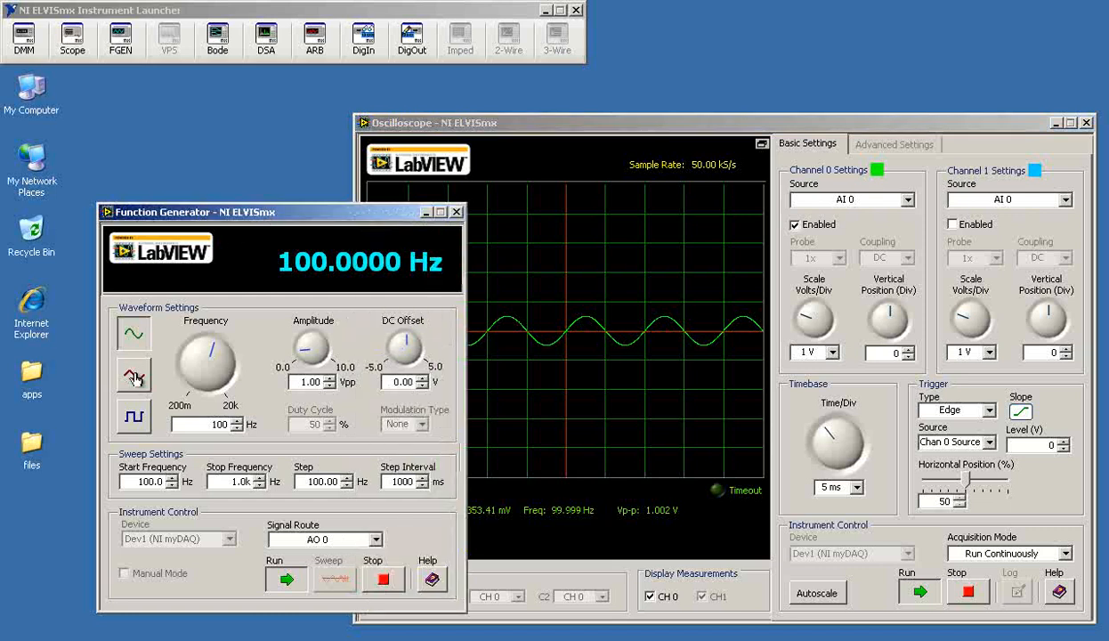
Cycle through triangle and square waveforms, set amplitude to 10 Vpp, and return to sine
left_click(133, 418)
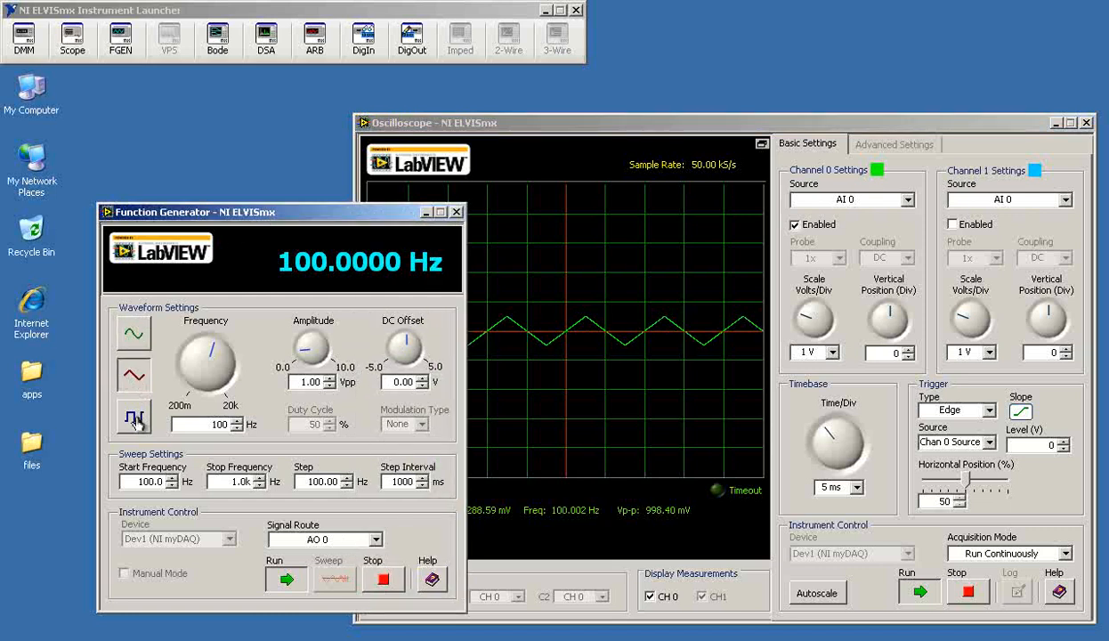
left_click(134, 417)
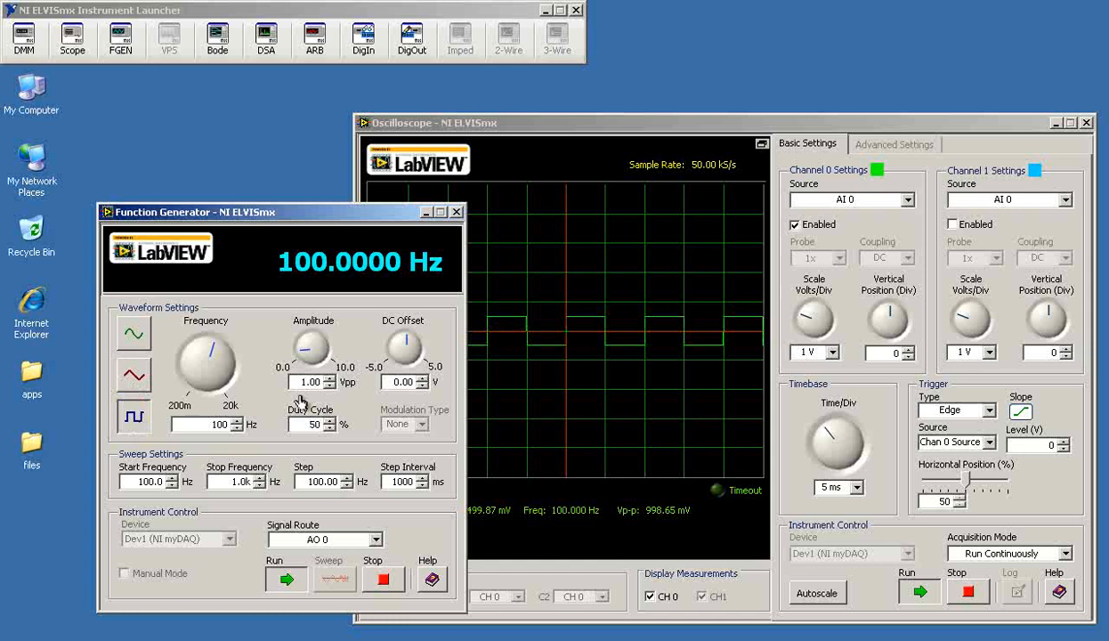
left_click_drag(313, 348, 313, 334)
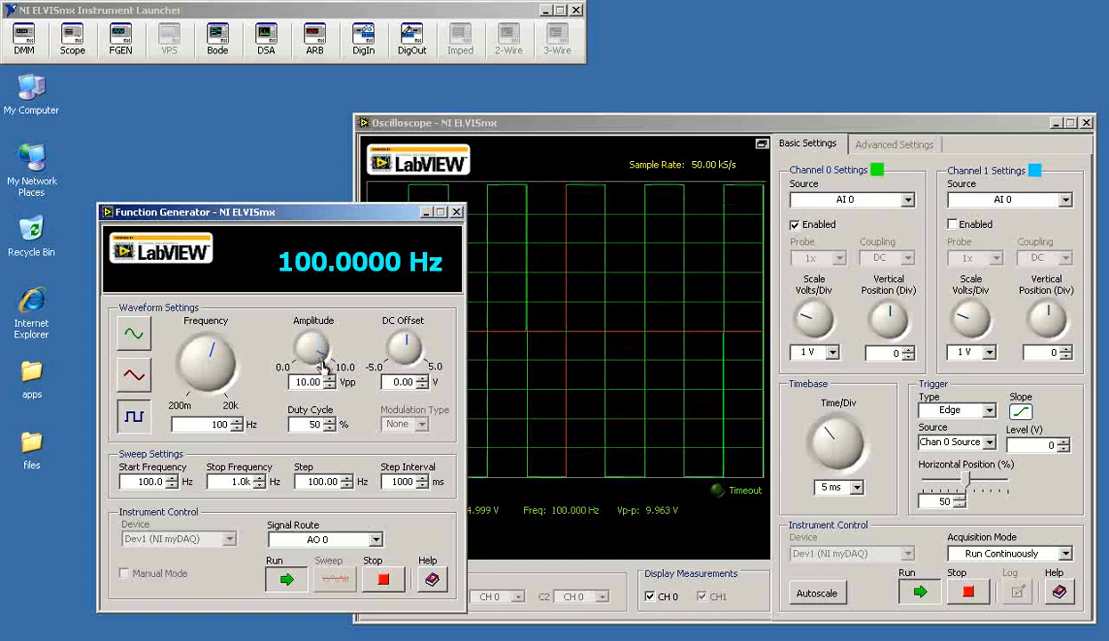
mouse_move(321, 370)
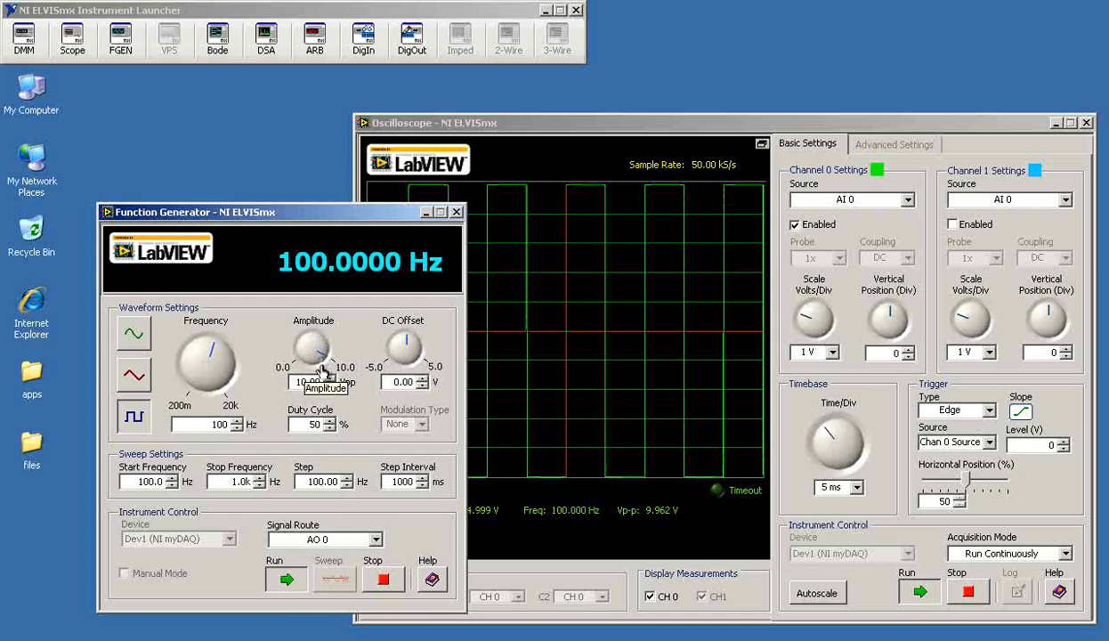
left_click(134, 375)
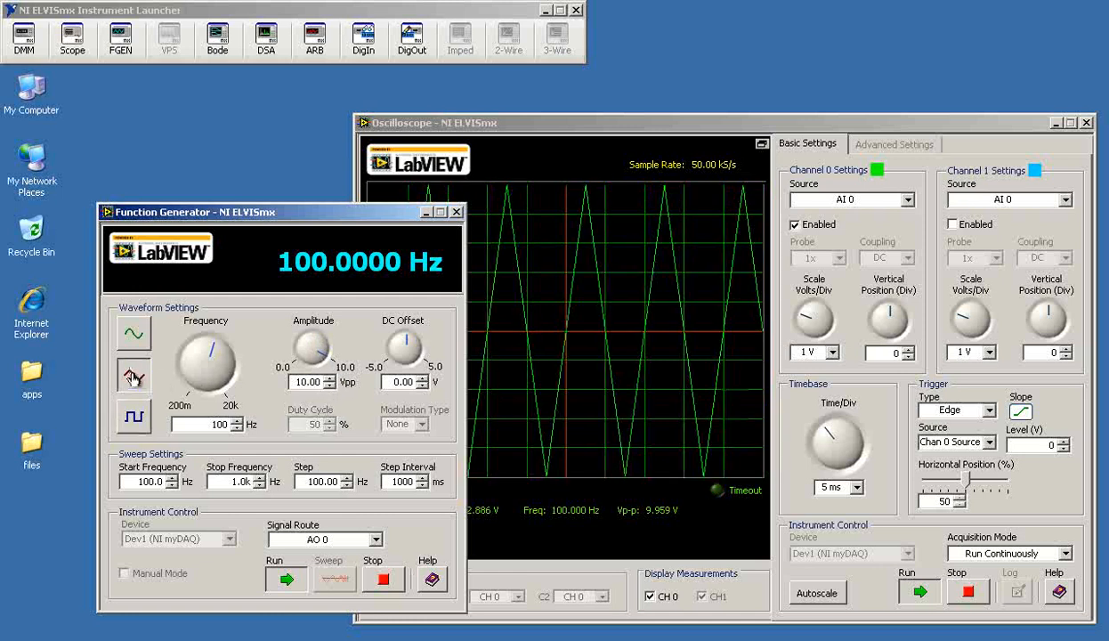
left_click(133, 332)
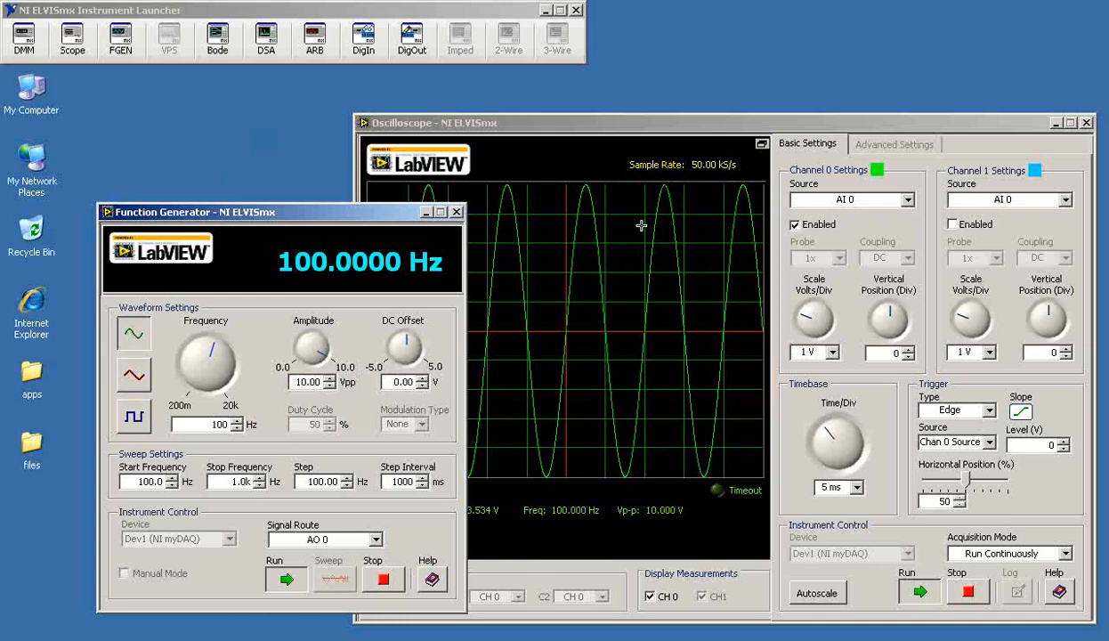
Set channel 0 to 5 V/div and the generator DC offset to 4.98 V
left_click(809, 352)
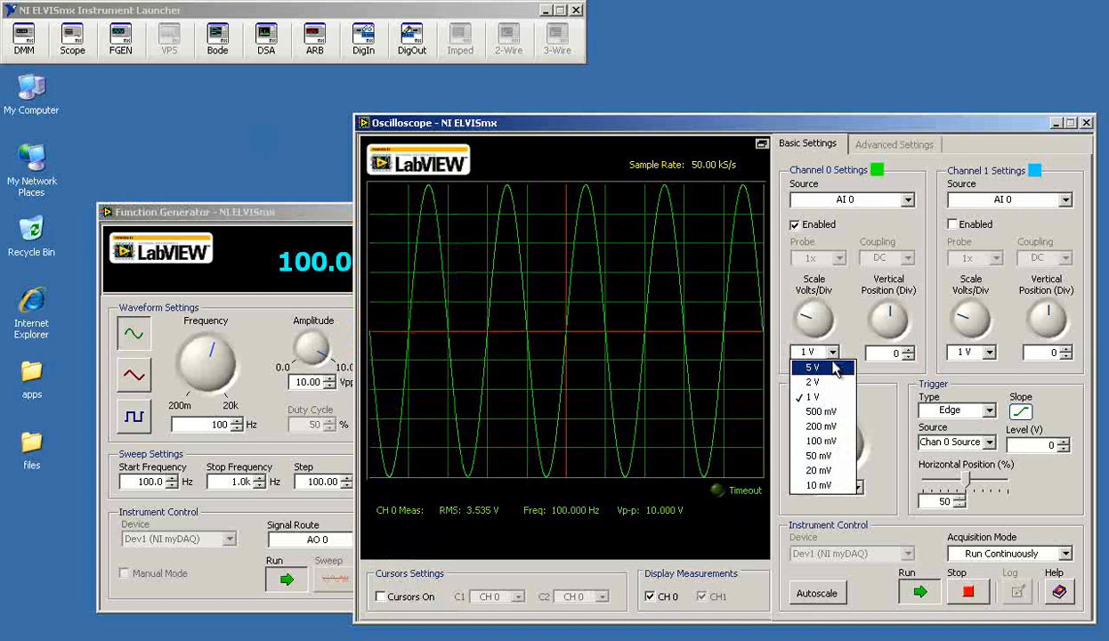
left_click(812, 367)
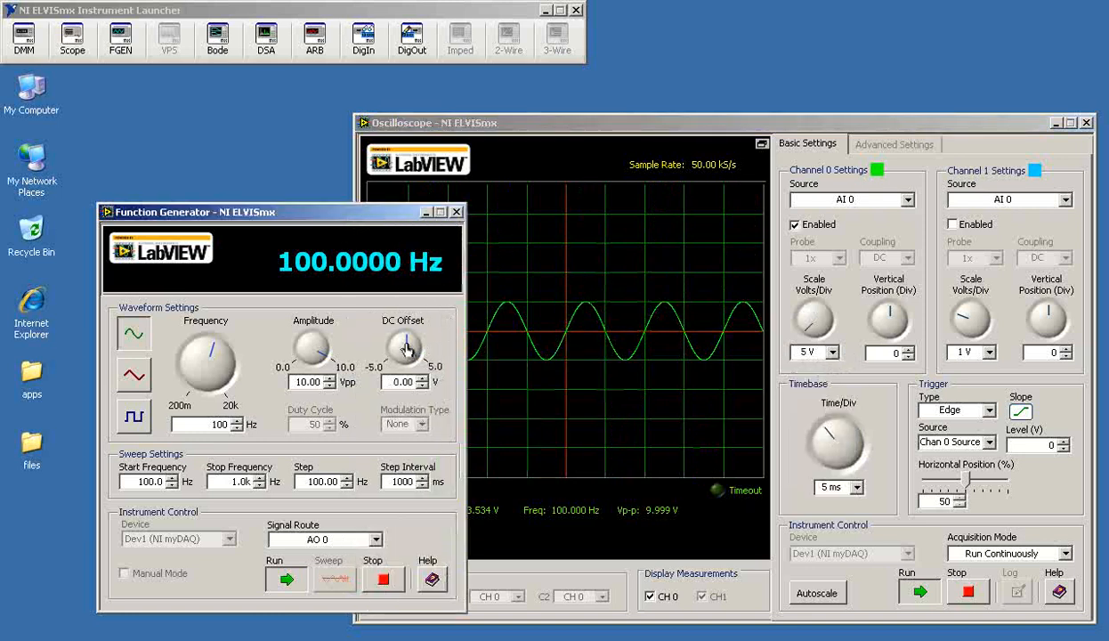
left_click_drag(405, 347, 414, 338)
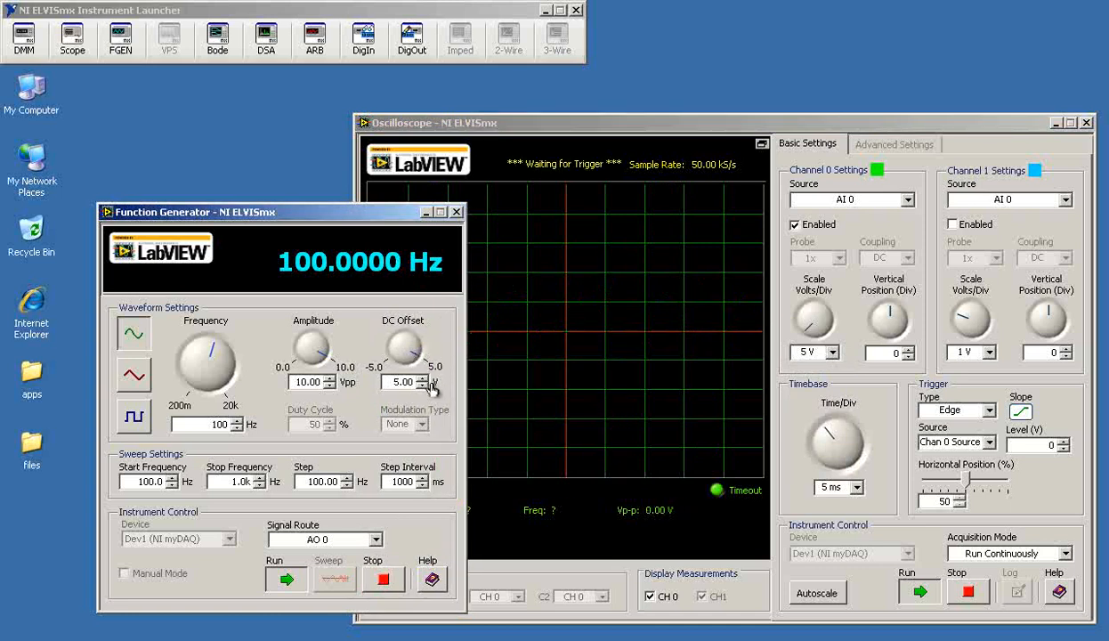
left_click(432, 386)
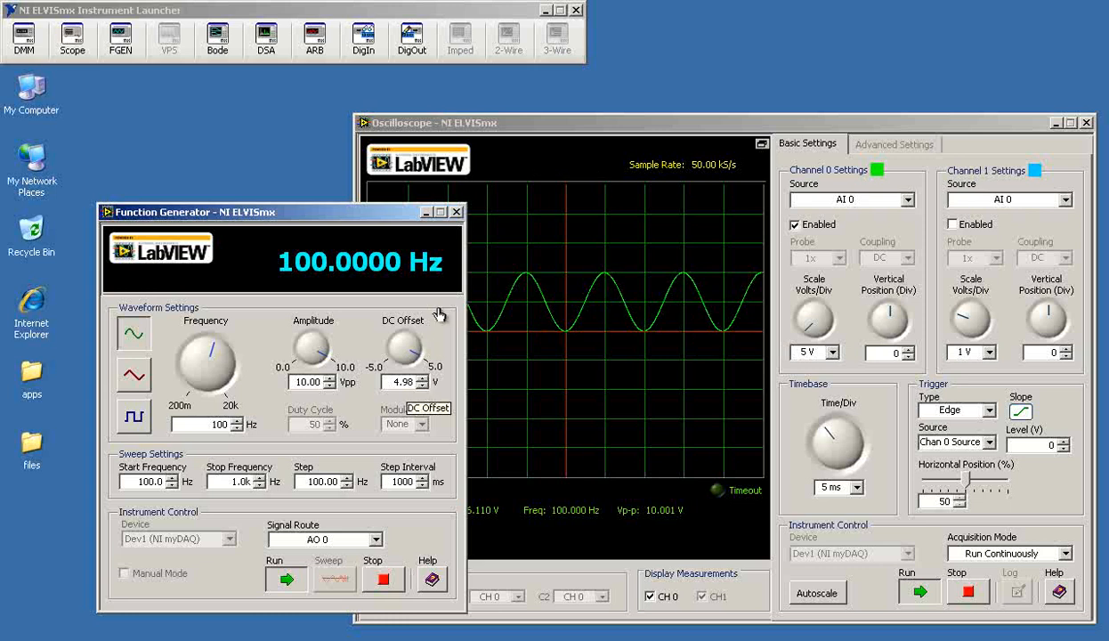
mouse_move(421, 358)
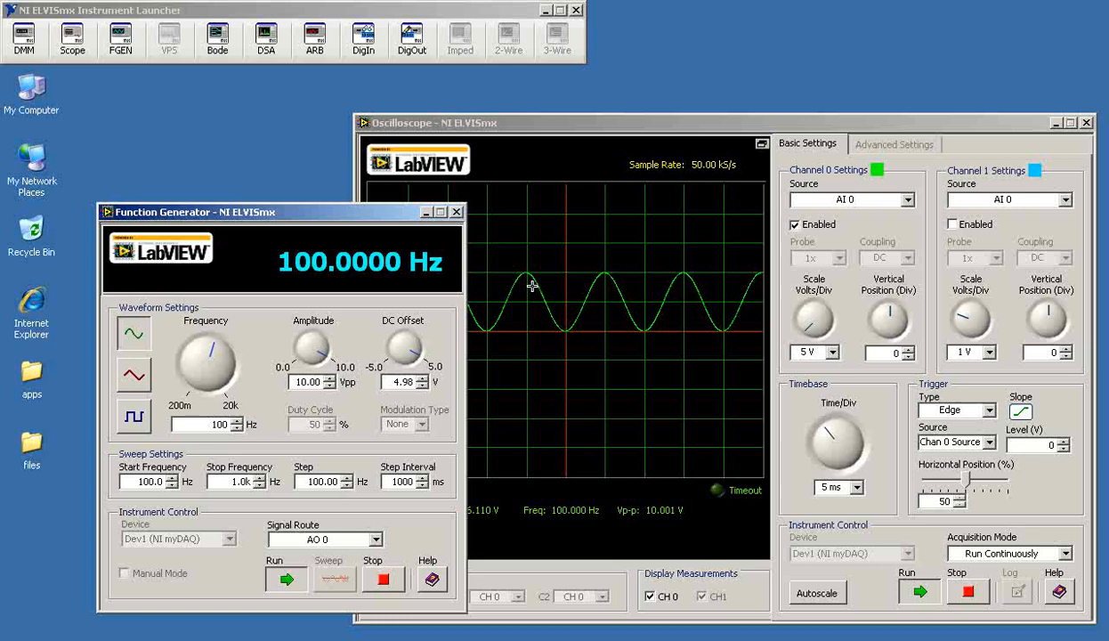
mouse_move(841, 369)
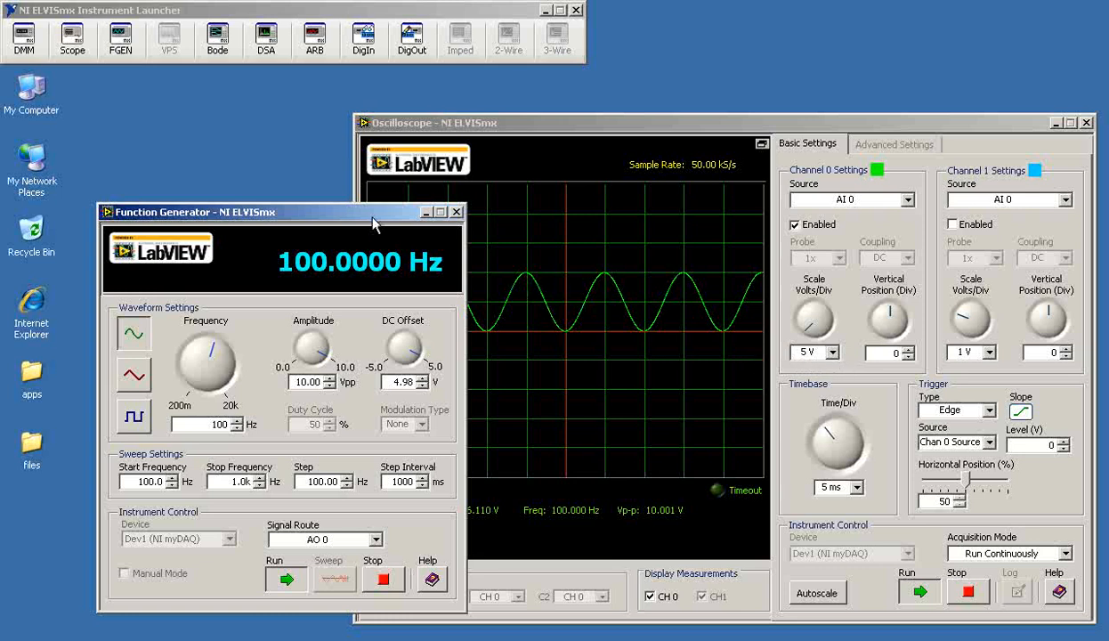
mouse_move(272, 219)
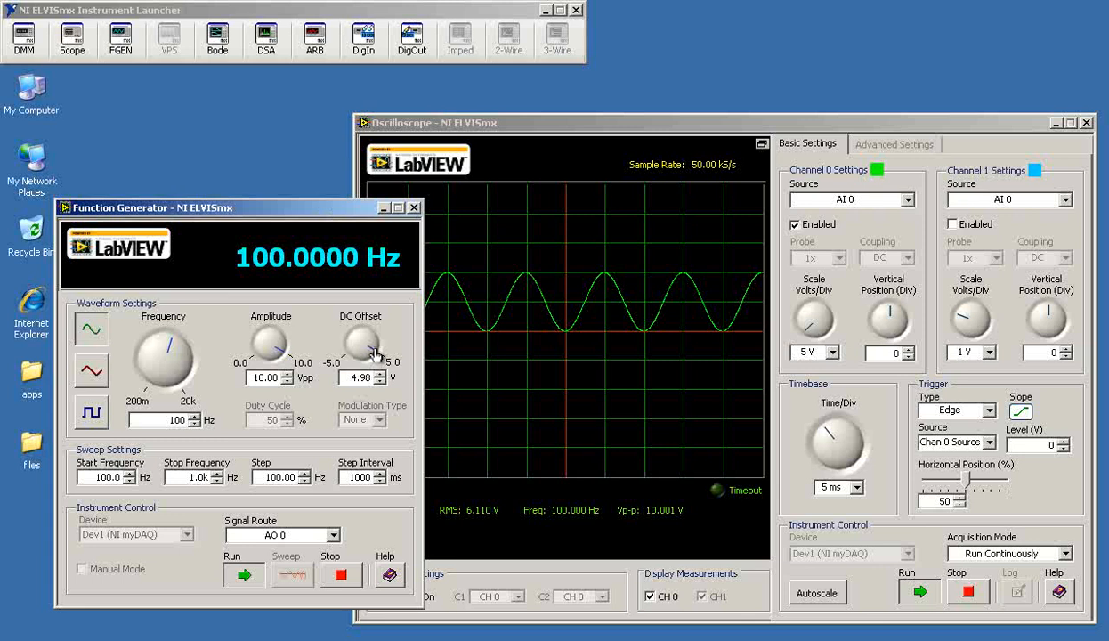
Lower the generator's DC offset to about -4.94 V, moving the sine below zero
left_click_drag(361, 342, 356, 347)
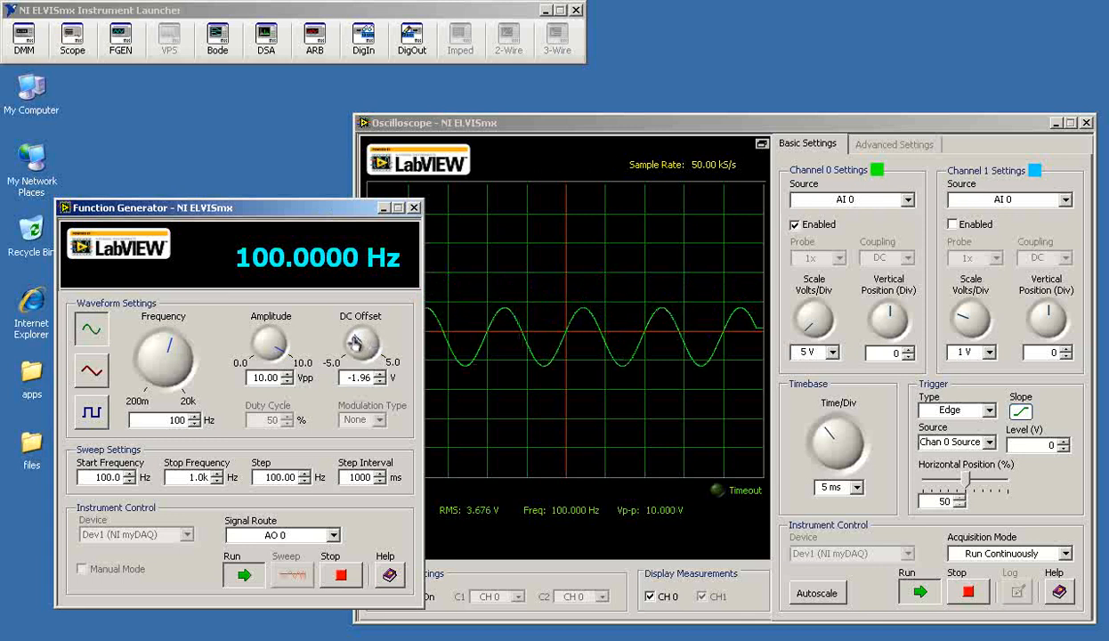
left_click_drag(361, 343, 356, 356)
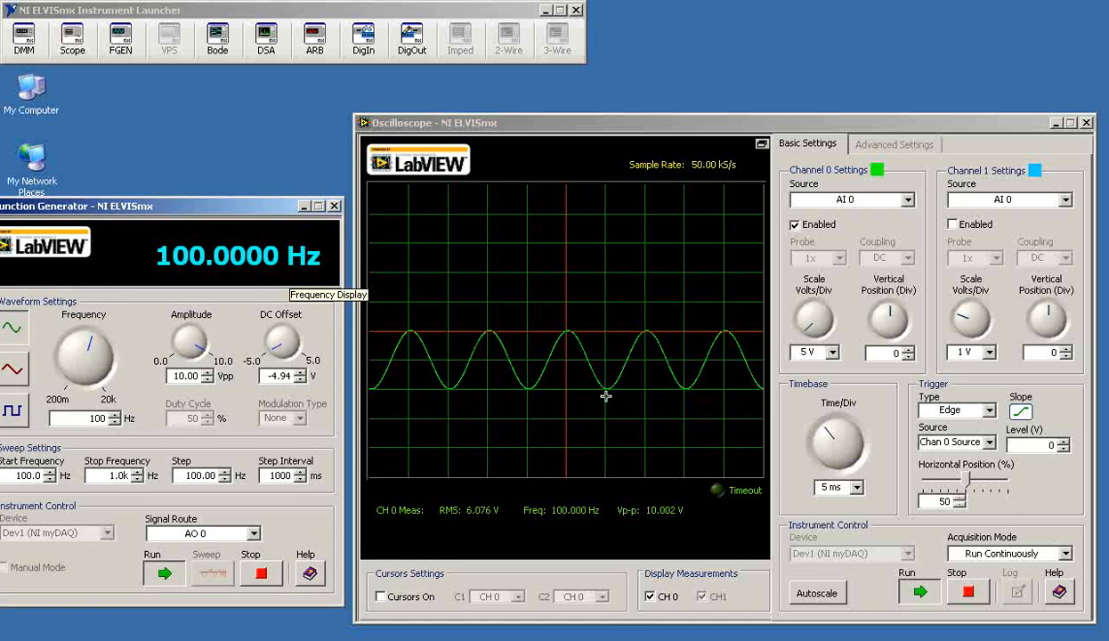
mouse_move(231, 218)
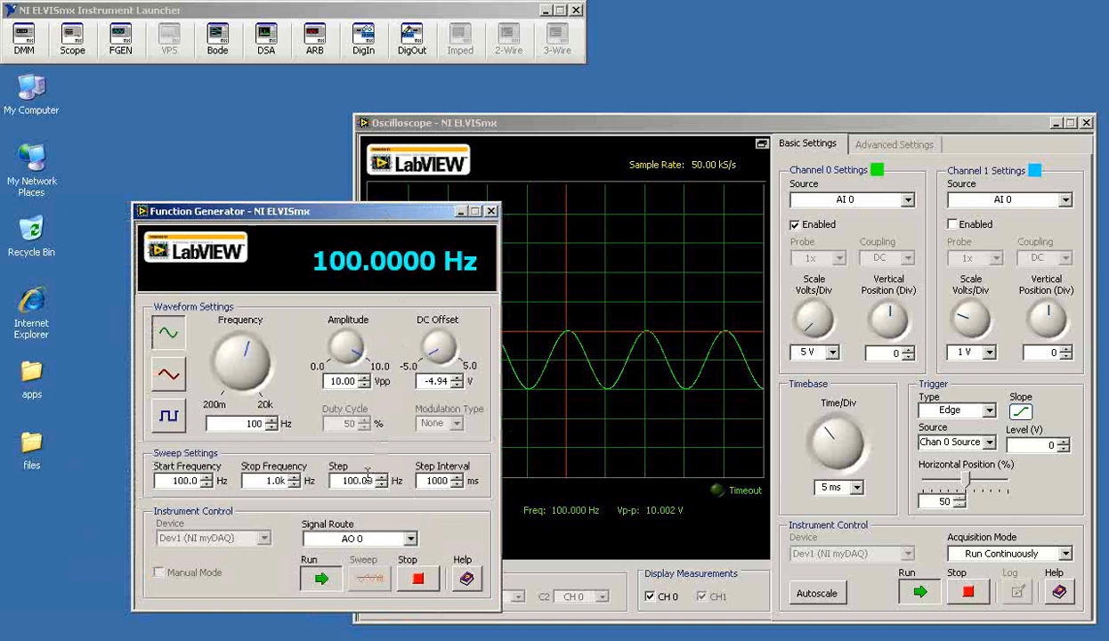
mouse_move(355, 480)
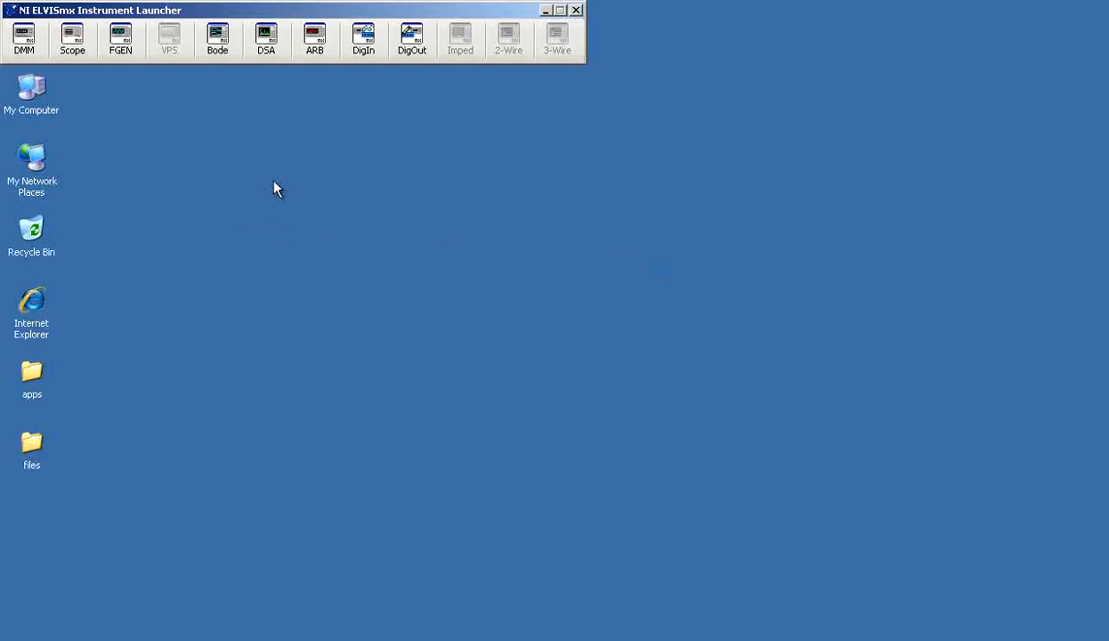
Launch ARB and the Waveform Editor, adding a 1 kHz sine component in a 10 ms segment
left_click(314, 38)
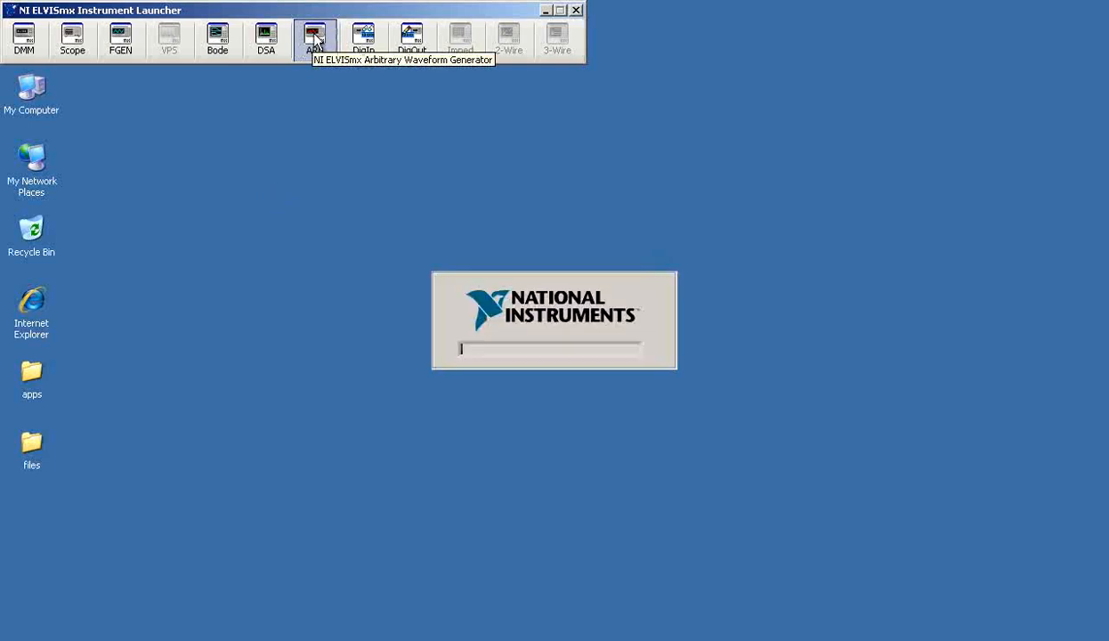
left_click(314, 36)
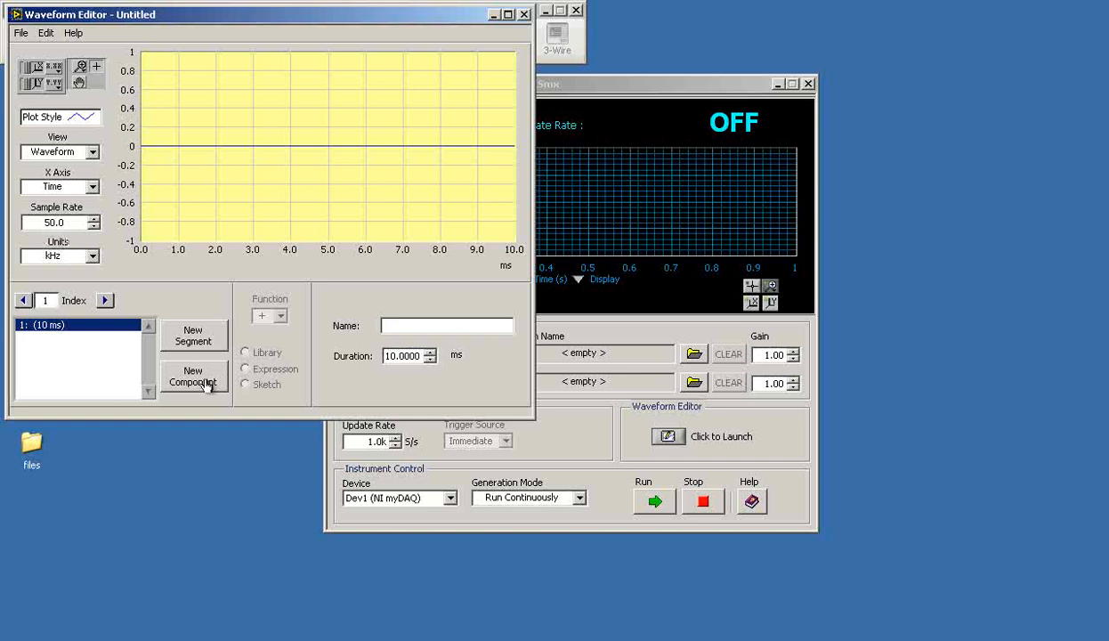
left_click(193, 381)
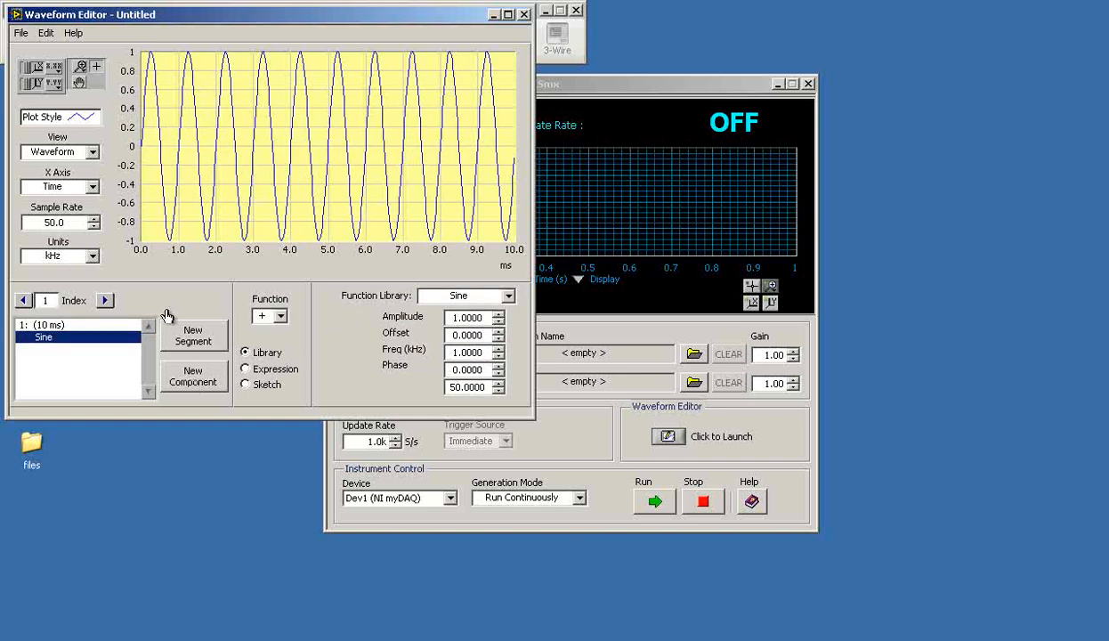
left_click(21, 33)
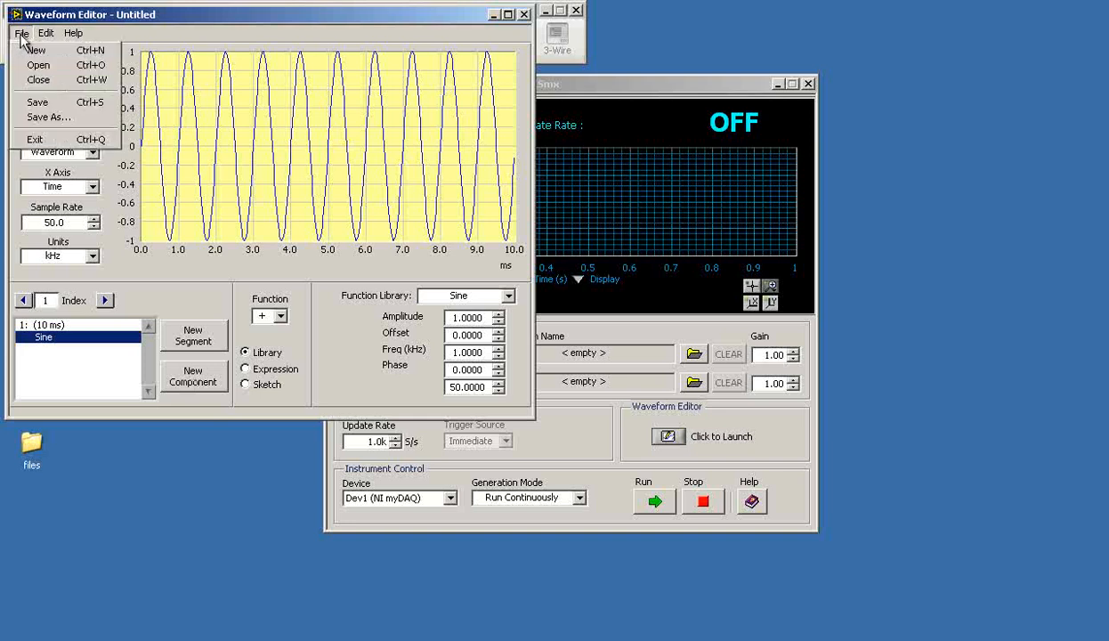
Save the sine as a .wdt file named ao0 at 50 kHz with 500 samples
left_click(37, 101)
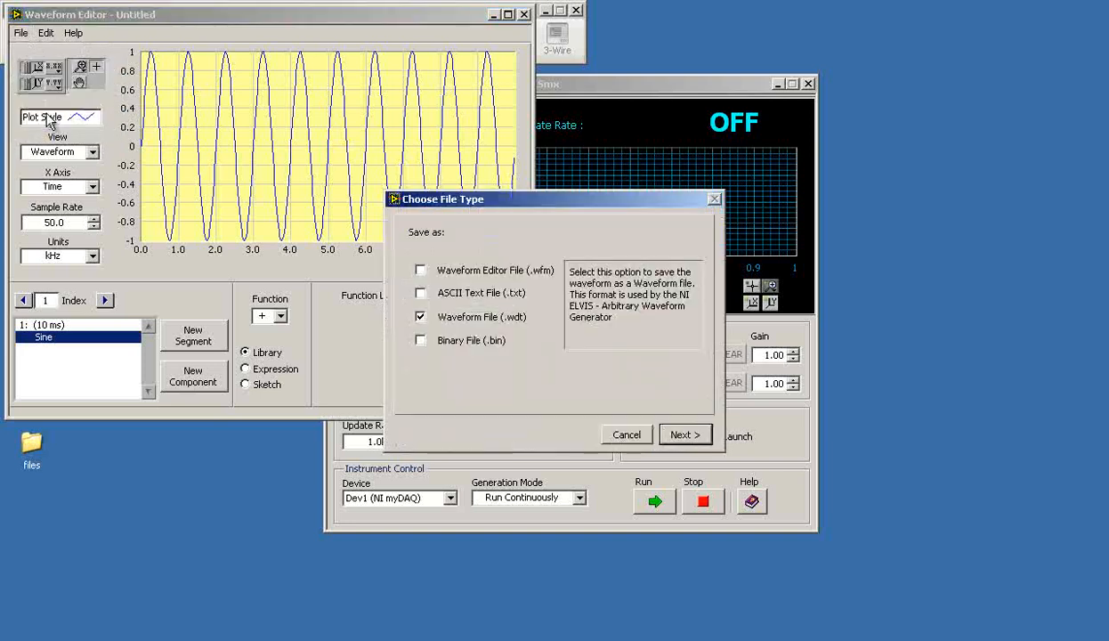
left_click(685, 434)
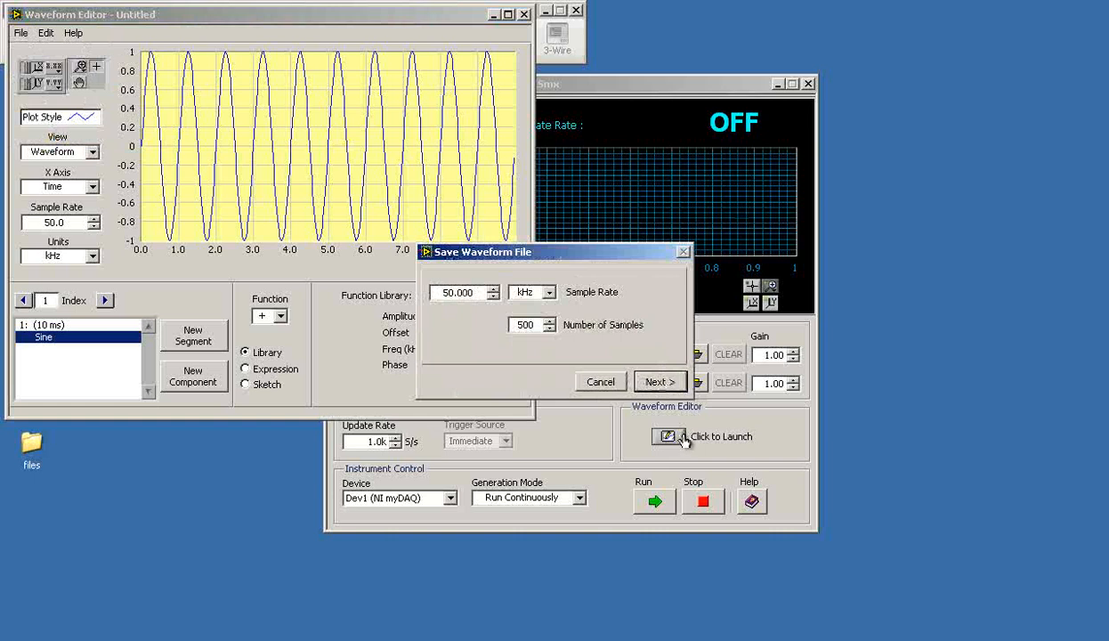
left_click(660, 381)
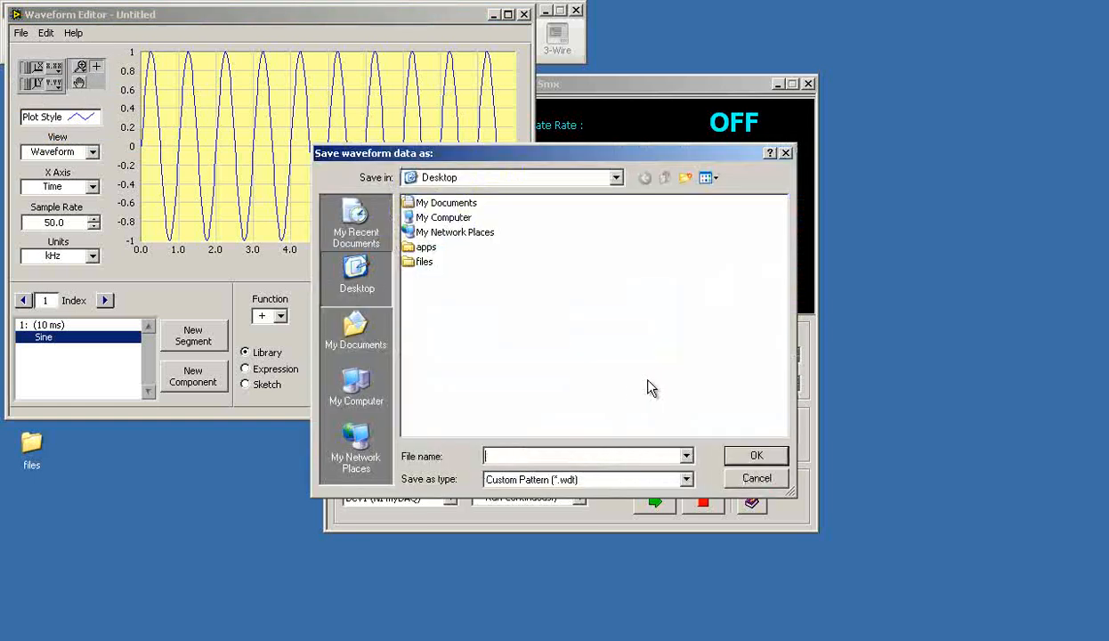
mouse_move(483, 370)
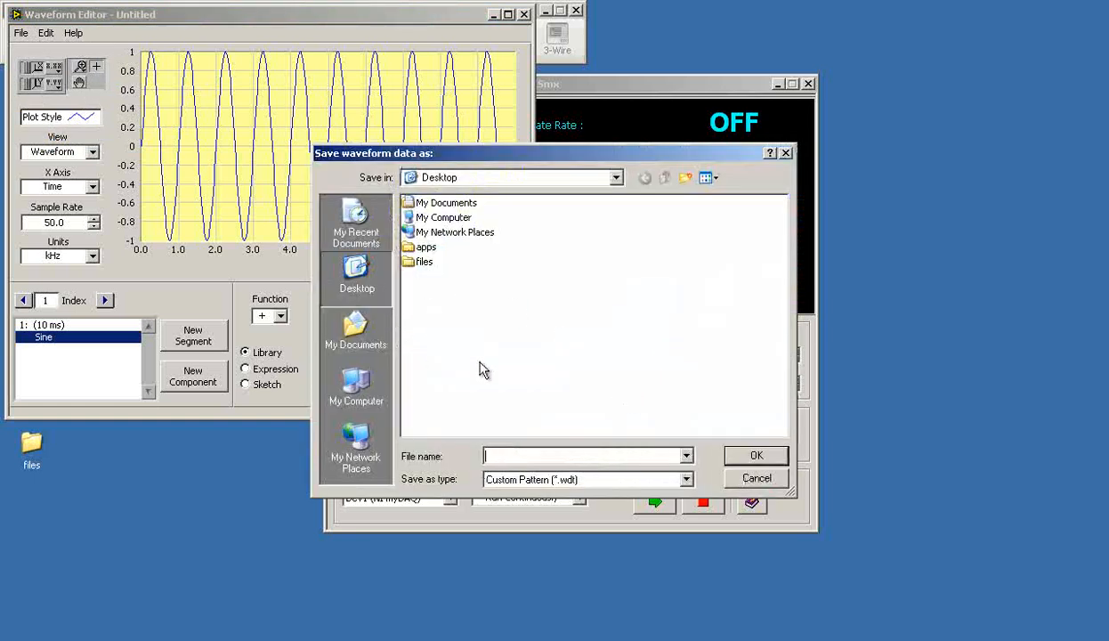
type("a")
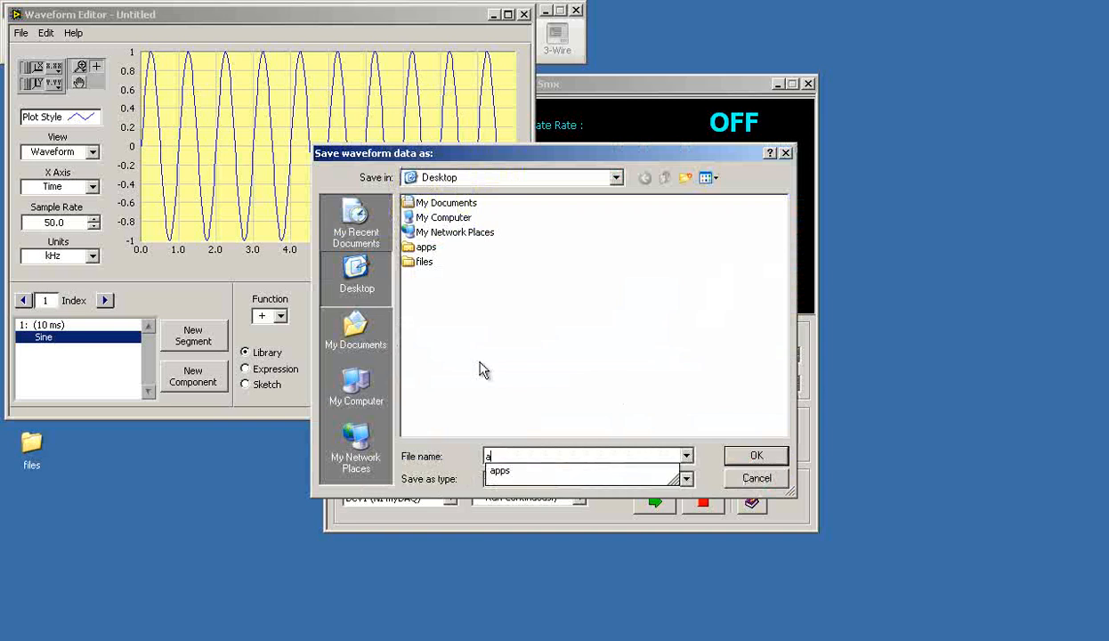
type("o0")
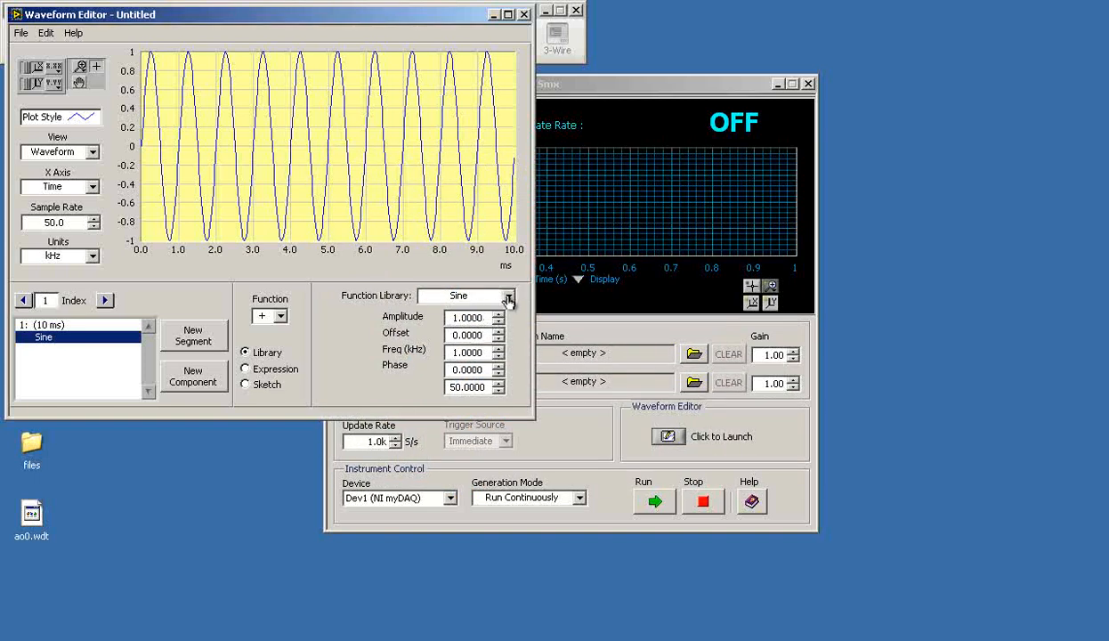
Change the component to a ten-step stairstep, save it as ao1.wdt, and bring ARB forward
left_click(509, 295)
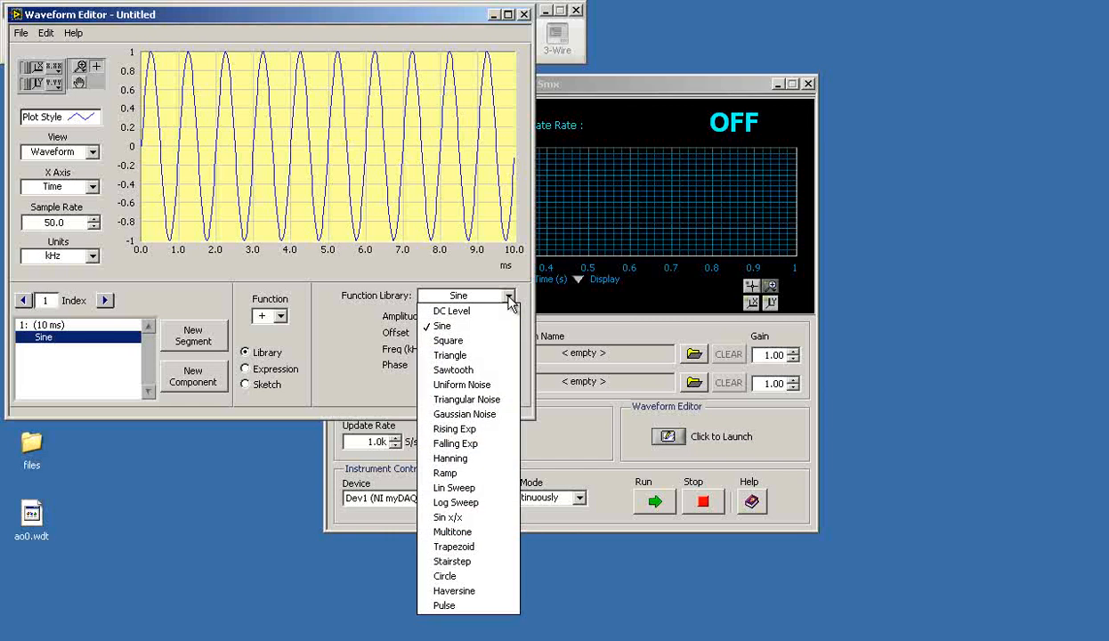
mouse_move(462, 546)
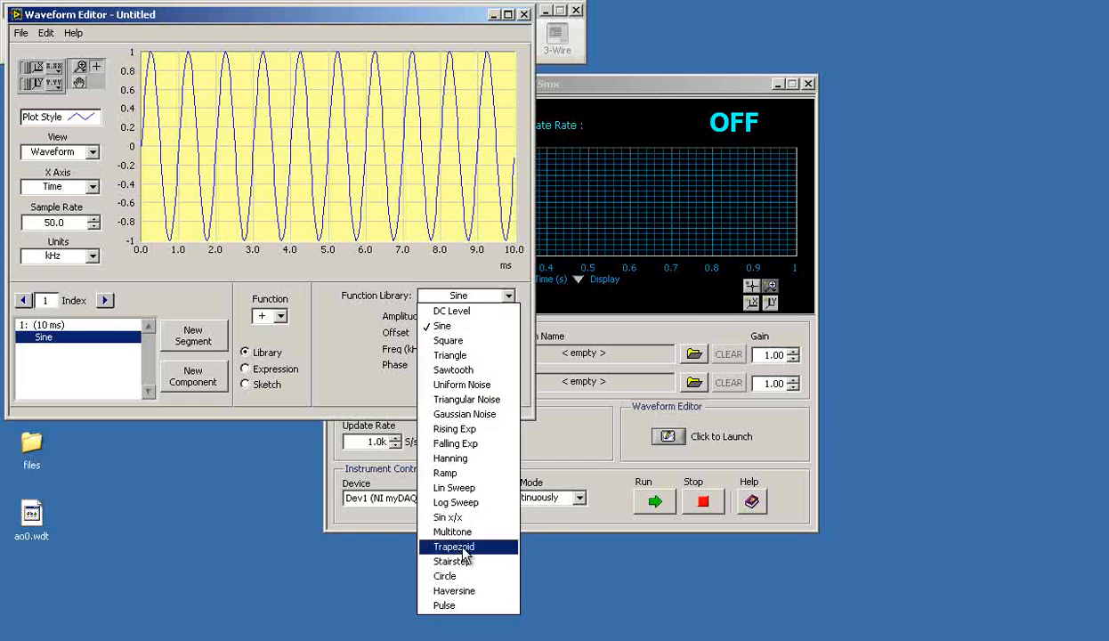
left_click(452, 560)
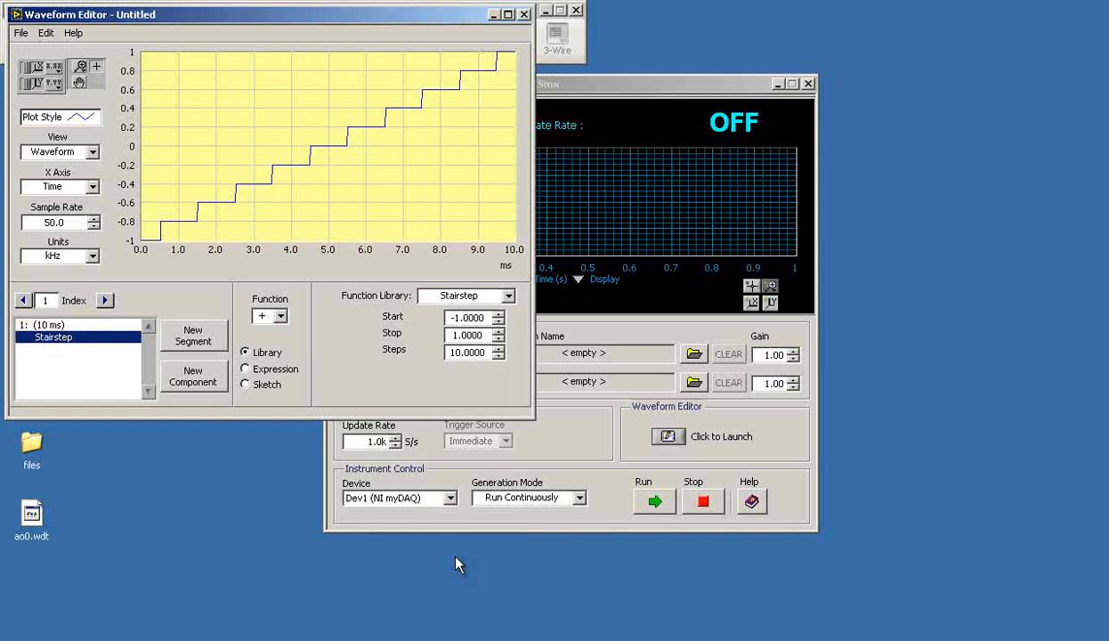
left_click(20, 32)
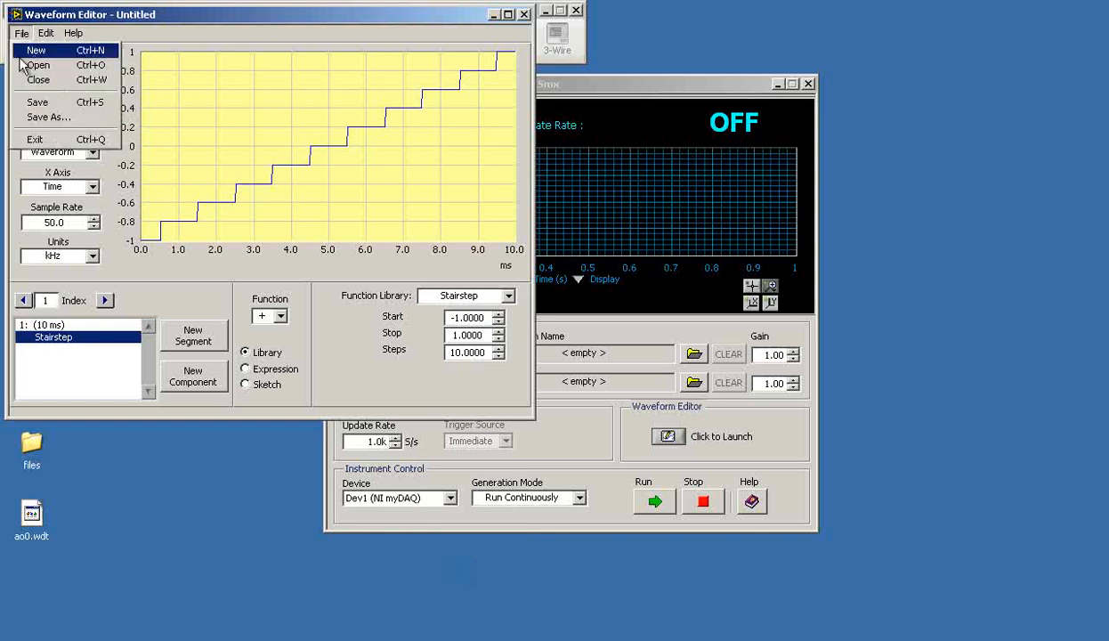
left_click(46, 116)
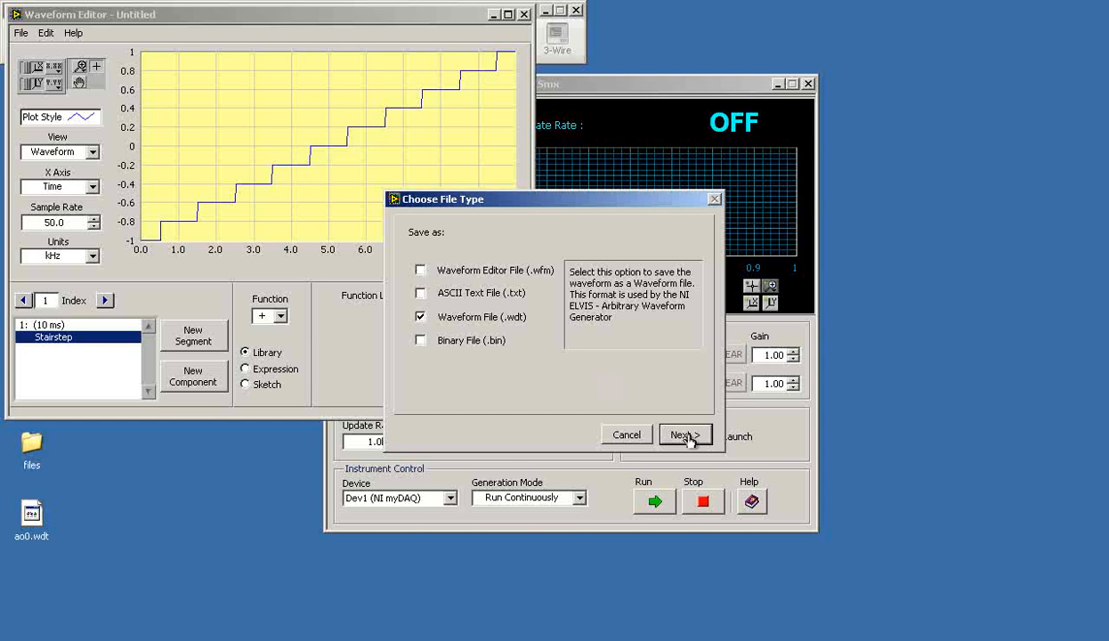
left_click(684, 434)
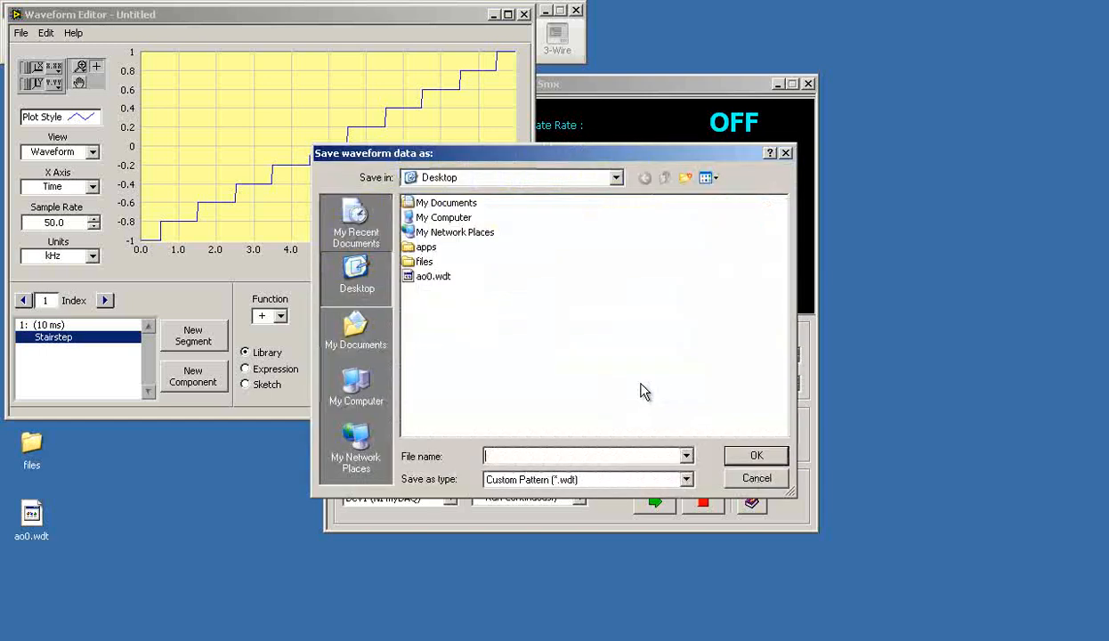
mouse_move(496, 375)
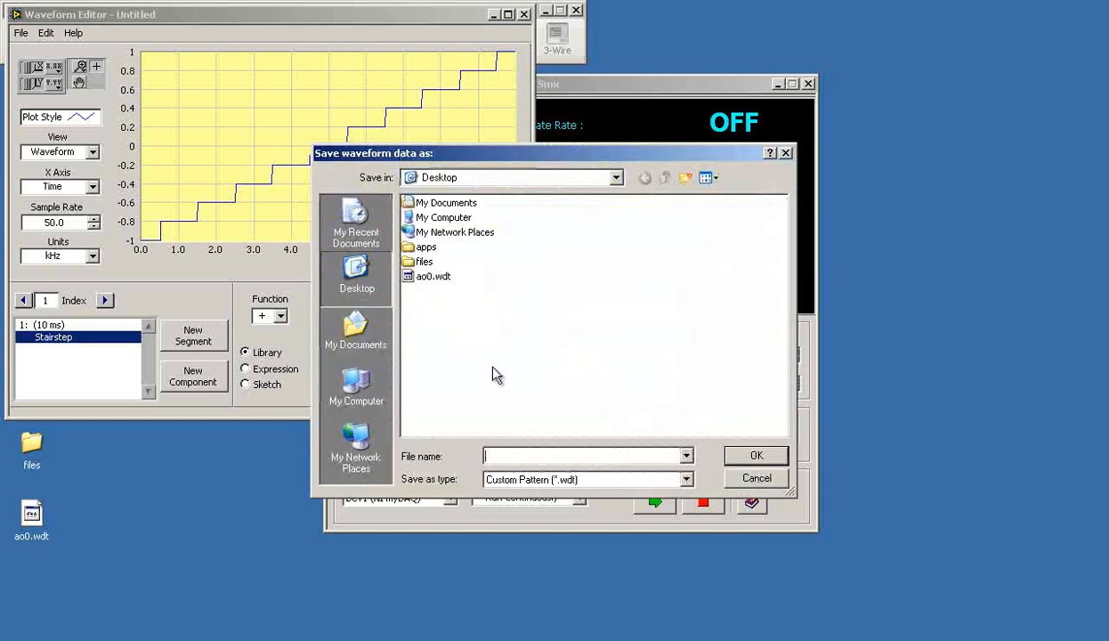
left_click(756, 478)
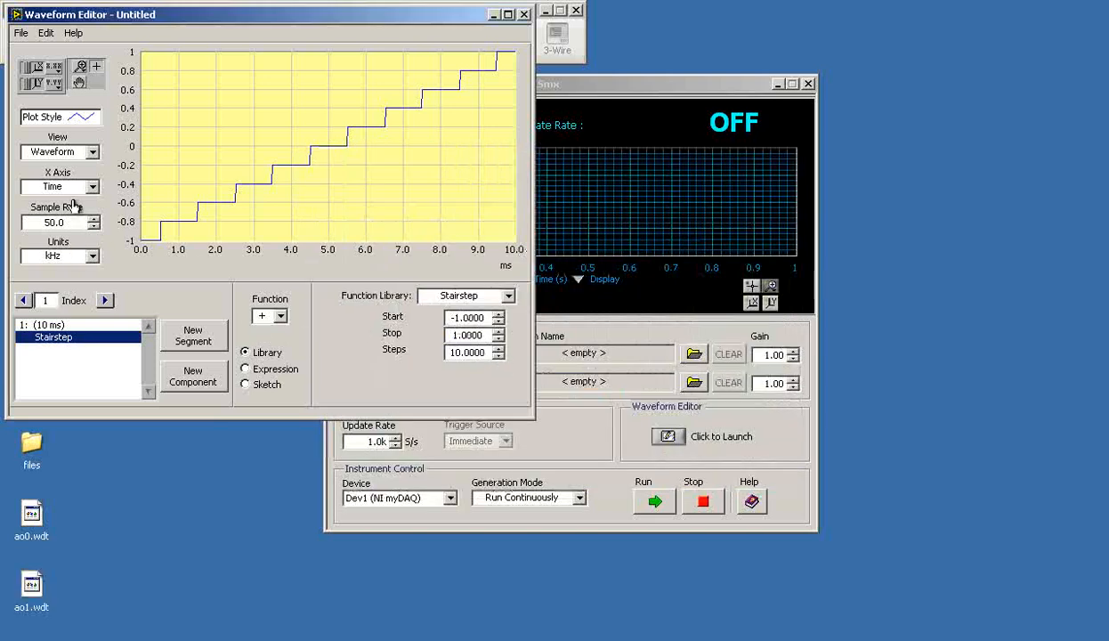
mouse_move(396, 416)
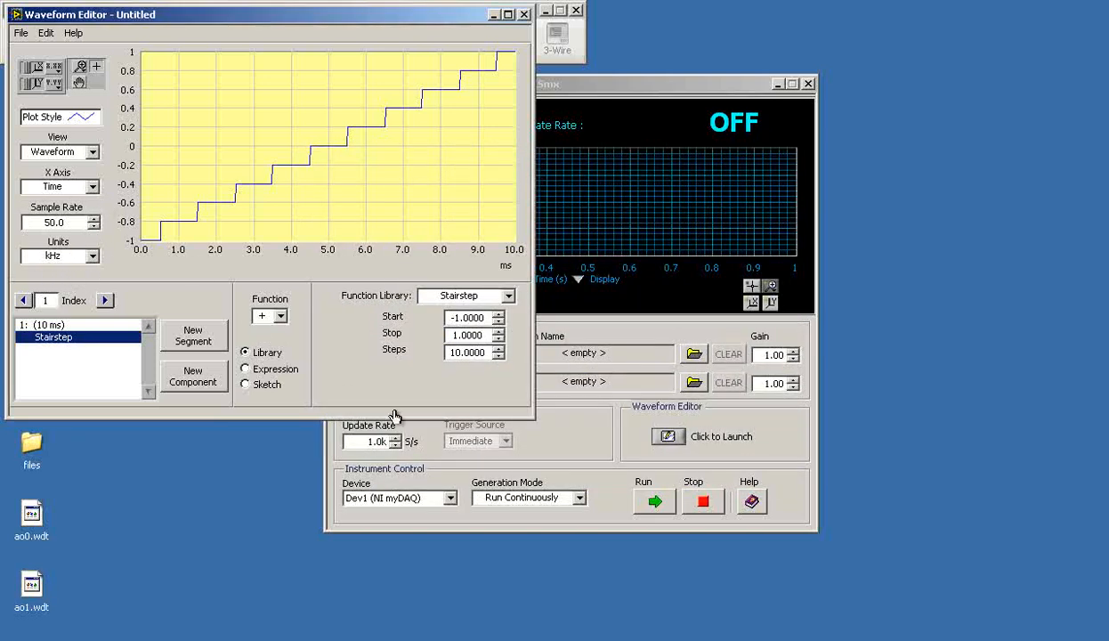
left_click(569, 84)
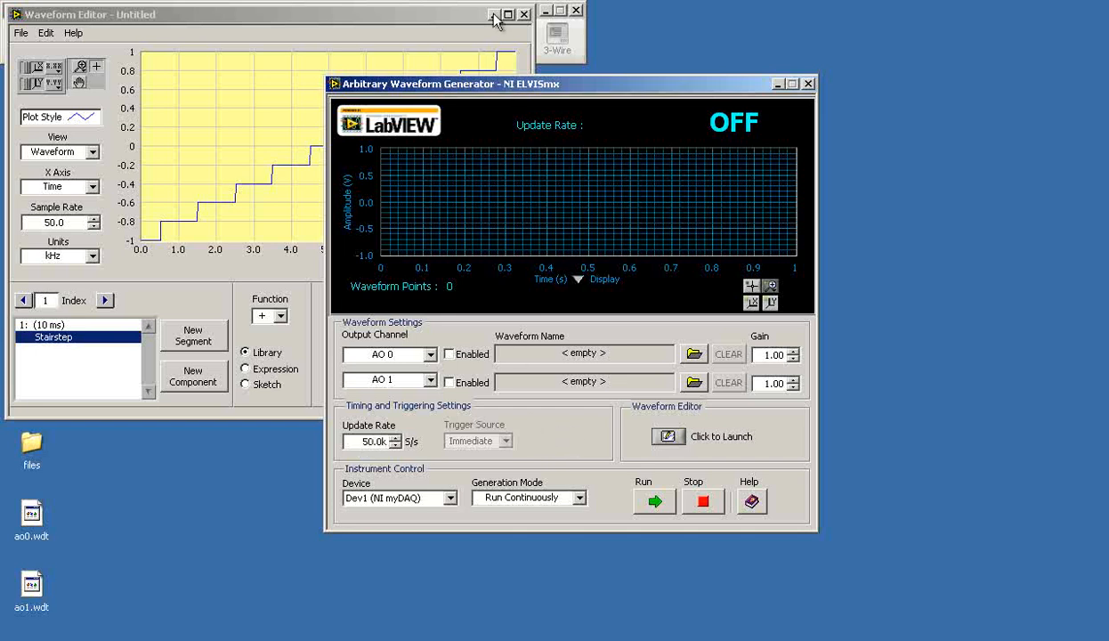
Load ao0.wdt onto AO 0 and ao1.wdt onto AO 1
left_click(523, 14)
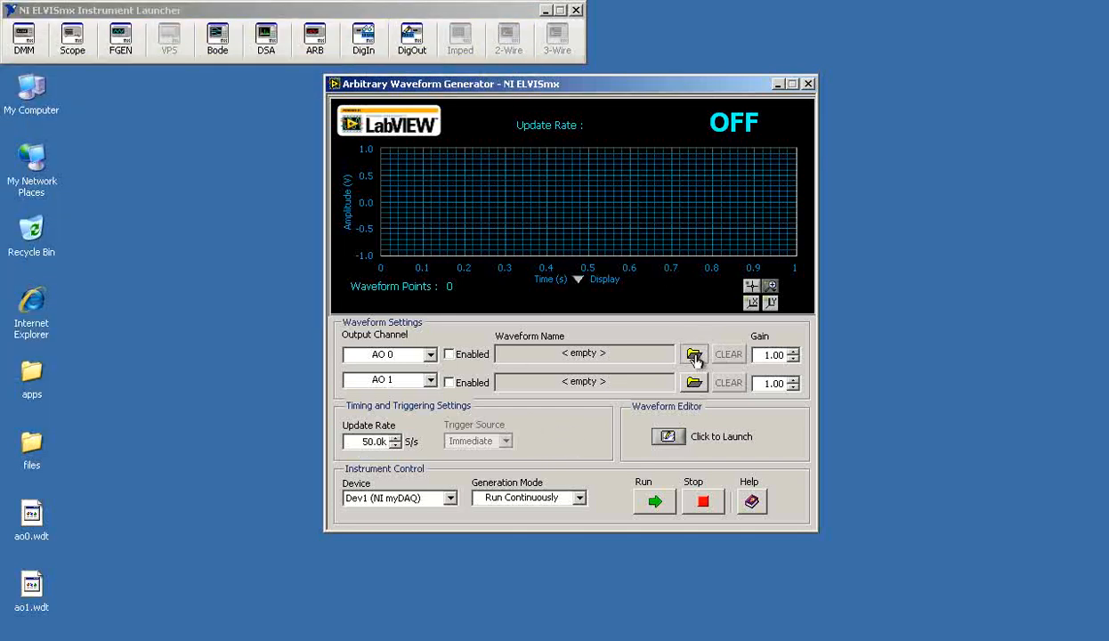
left_click(693, 355)
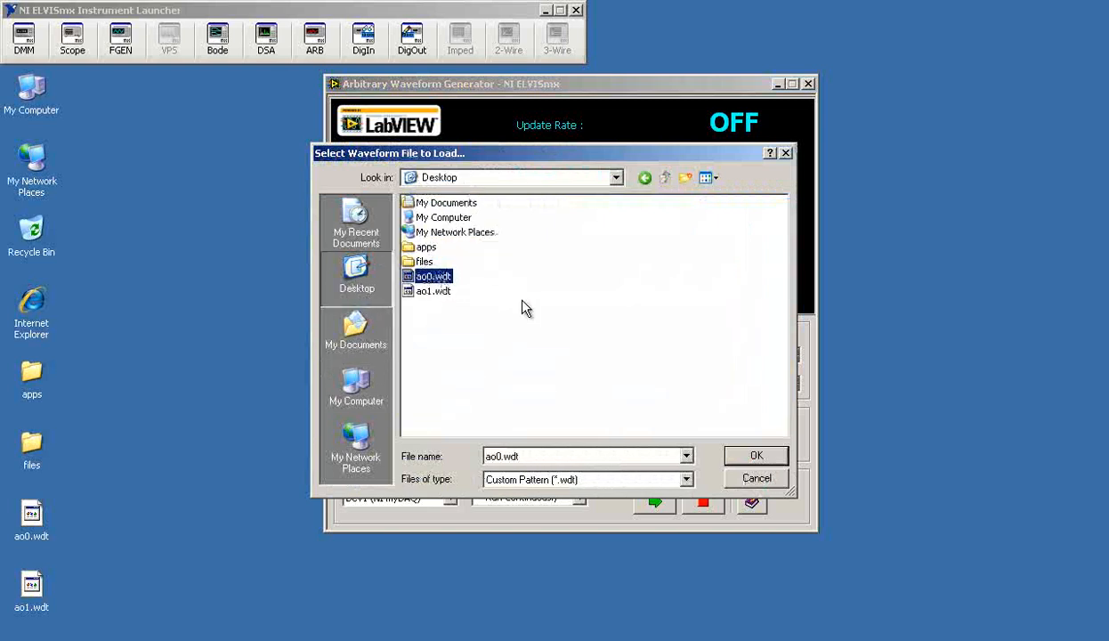
left_click(756, 455)
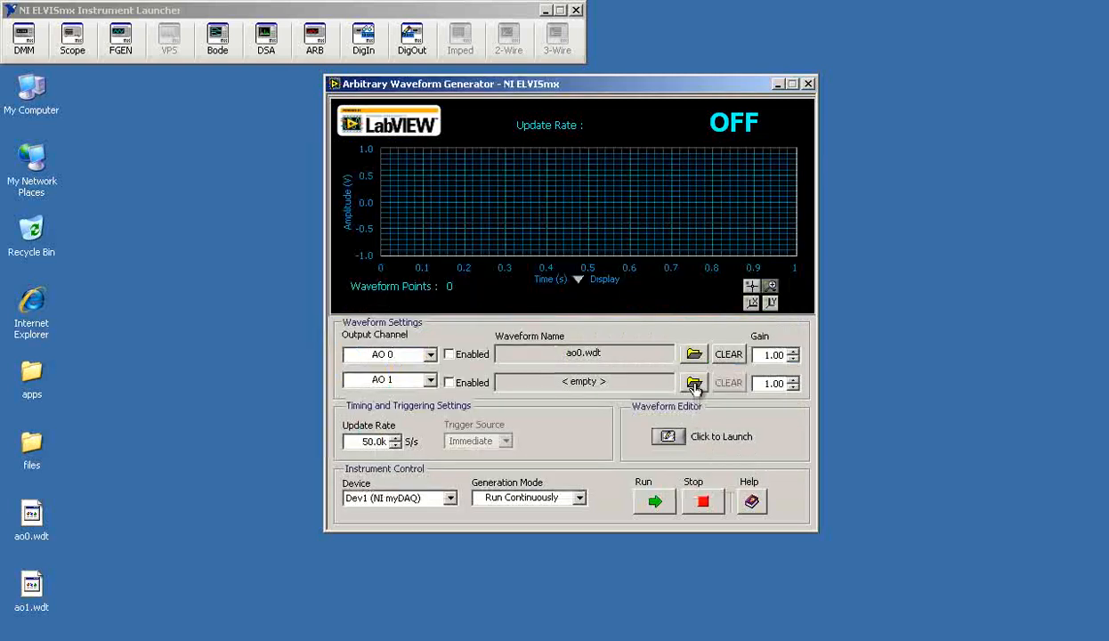
left_click(693, 383)
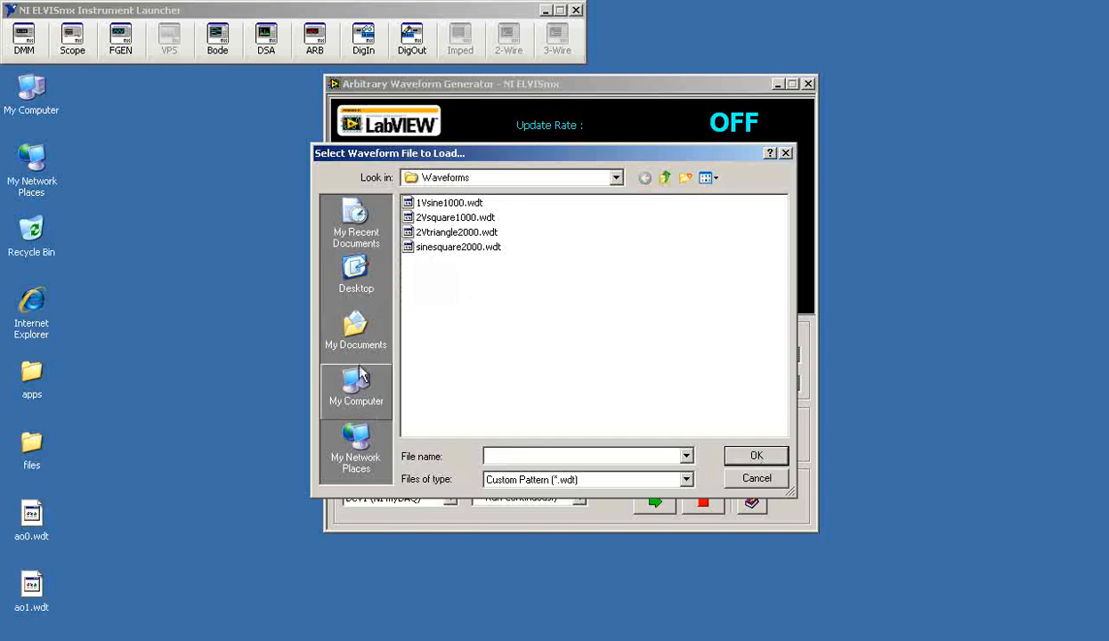
left_click(355, 275)
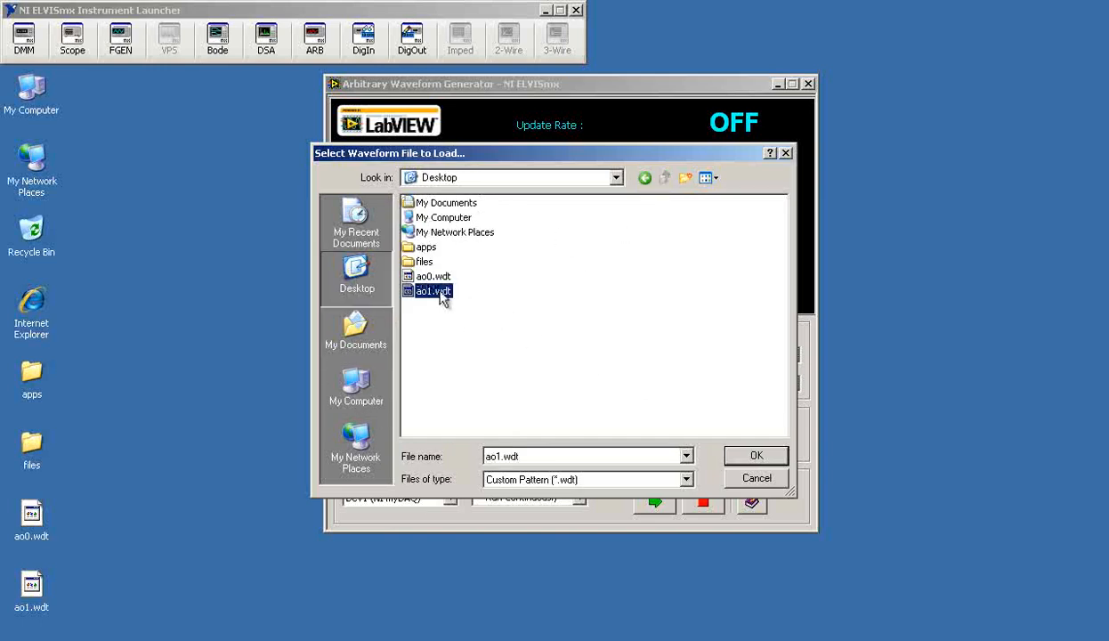
left_click(755, 454)
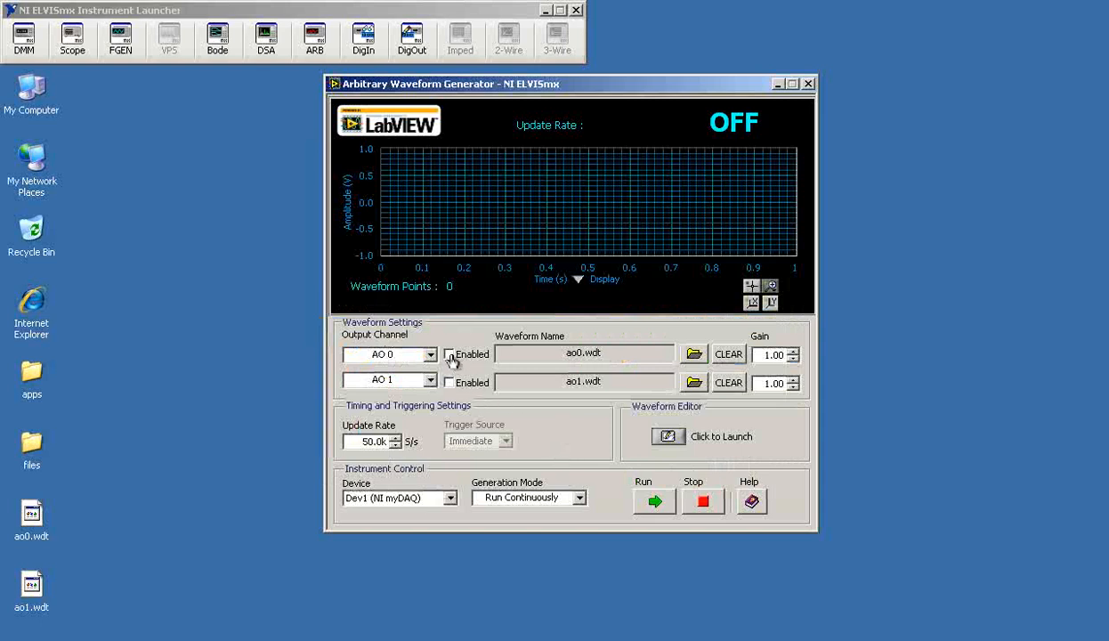
Enable both AO 0 and AO 1 outputs and run the generator
left_click(449, 383)
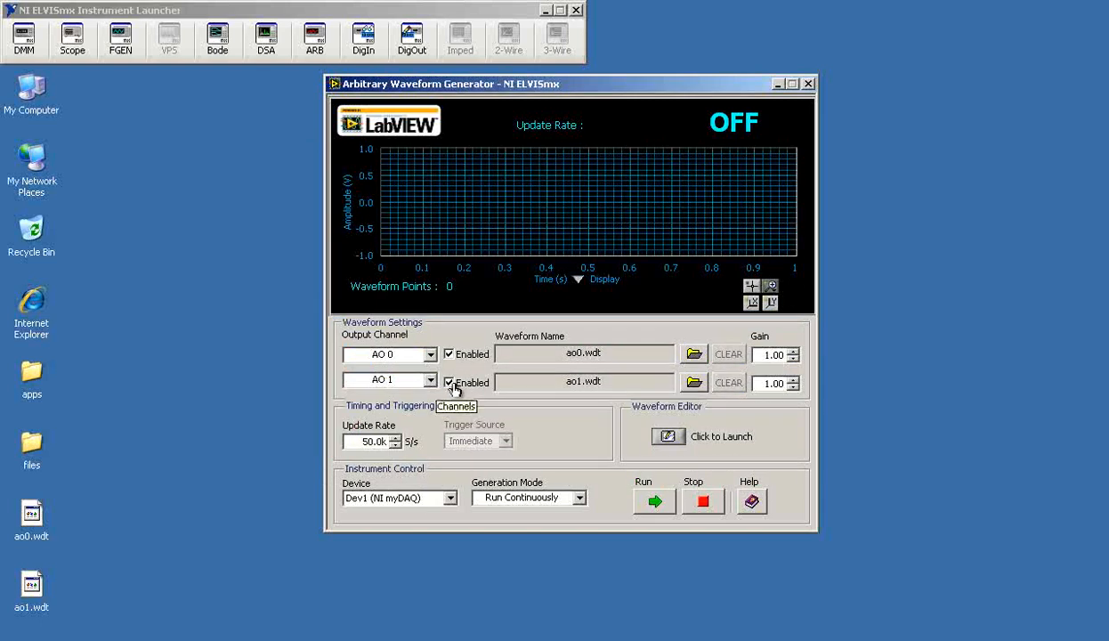
left_click(654, 501)
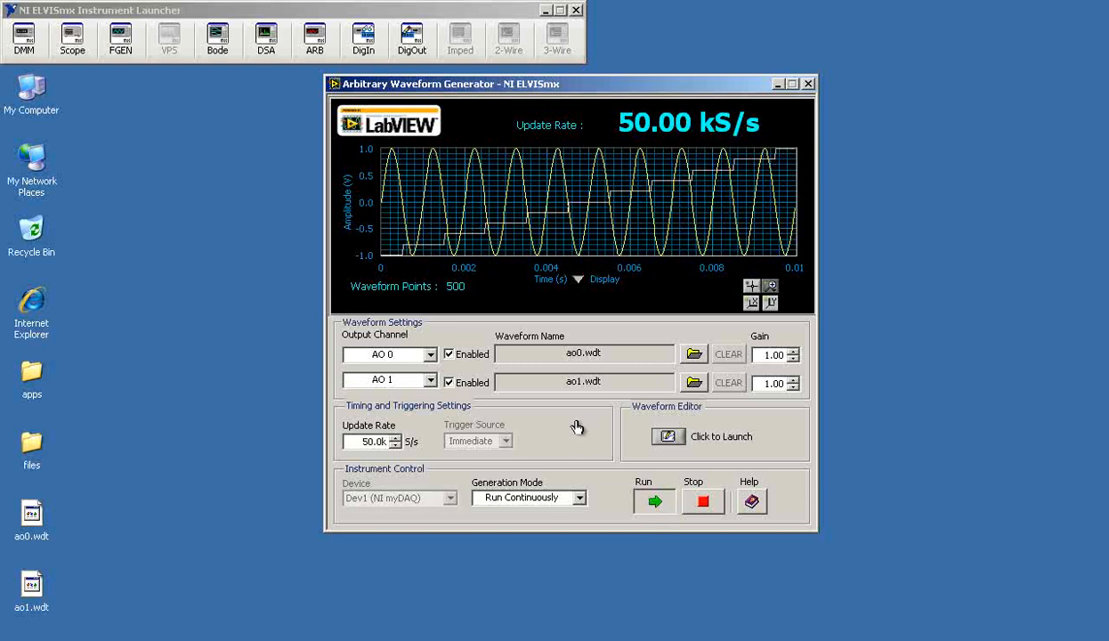
mouse_move(212, 347)
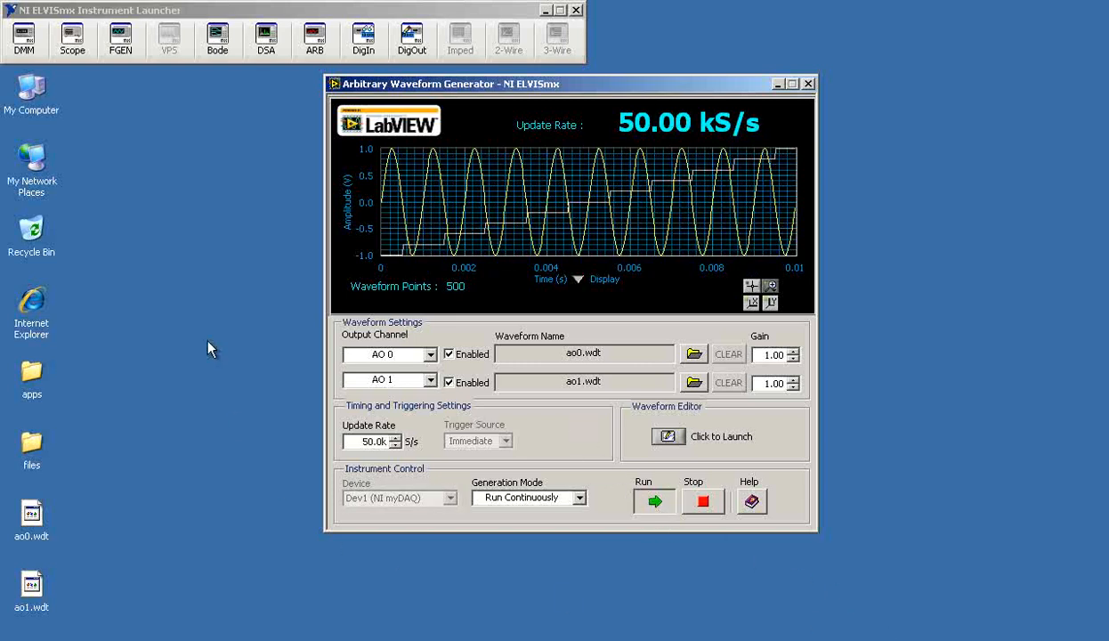
left_click(72, 38)
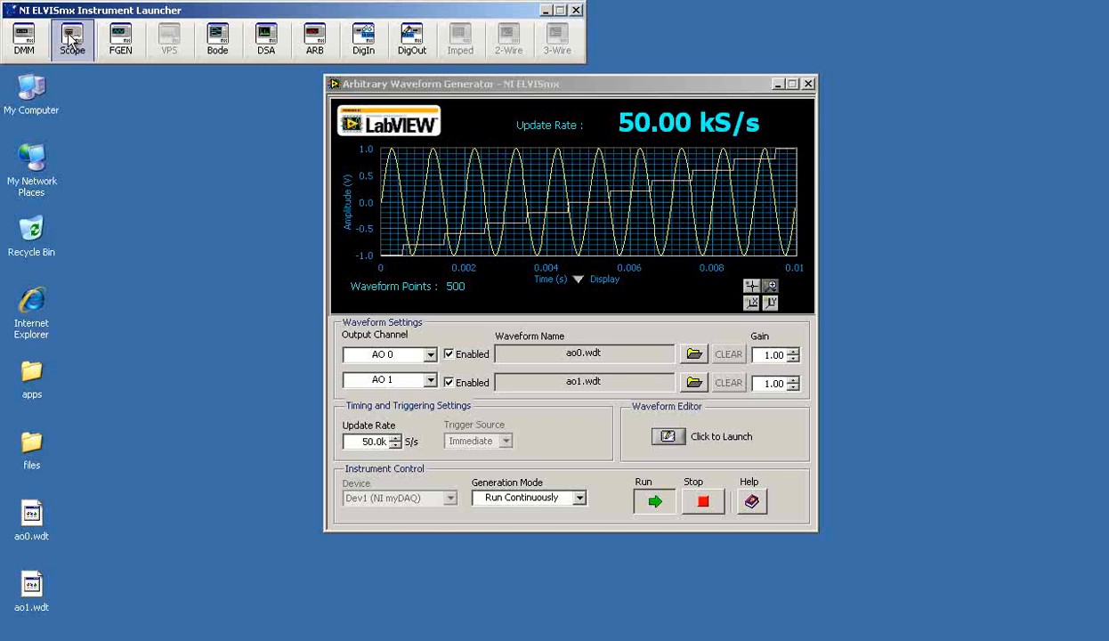
Run the Oscilloscope on AI 0 with Edge triggering at 1 ms per division
left_click(71, 38)
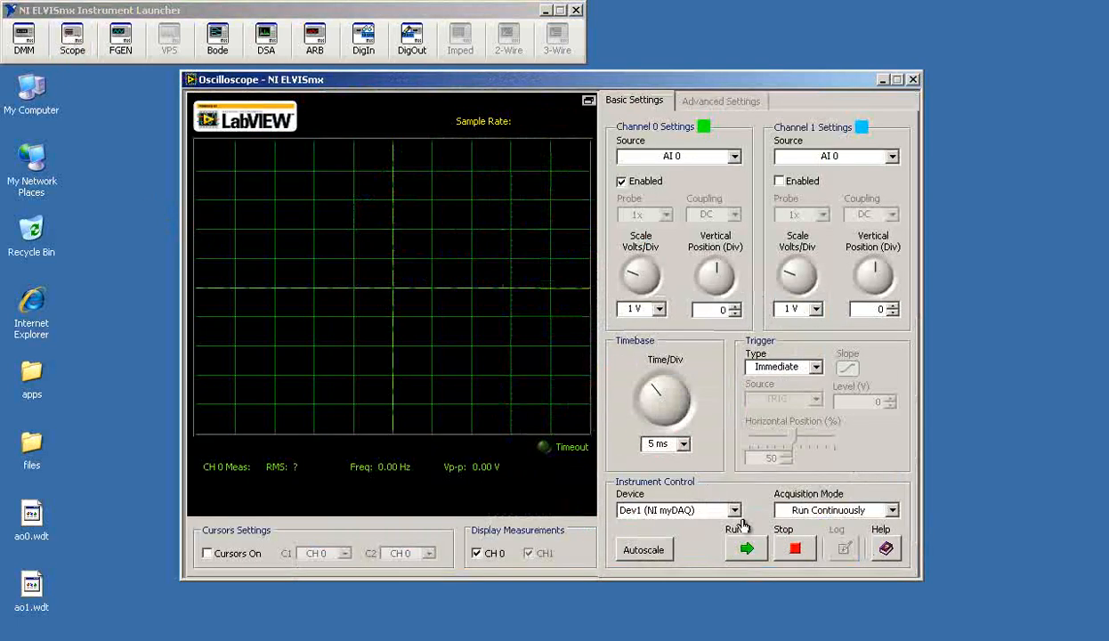
left_click(745, 548)
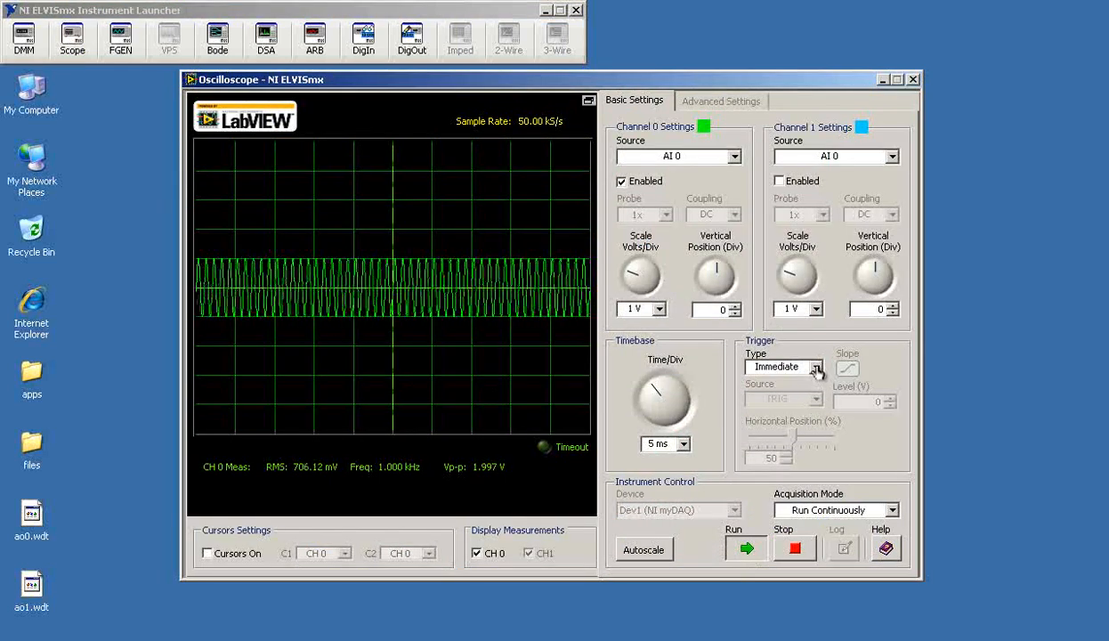
left_click(811, 367)
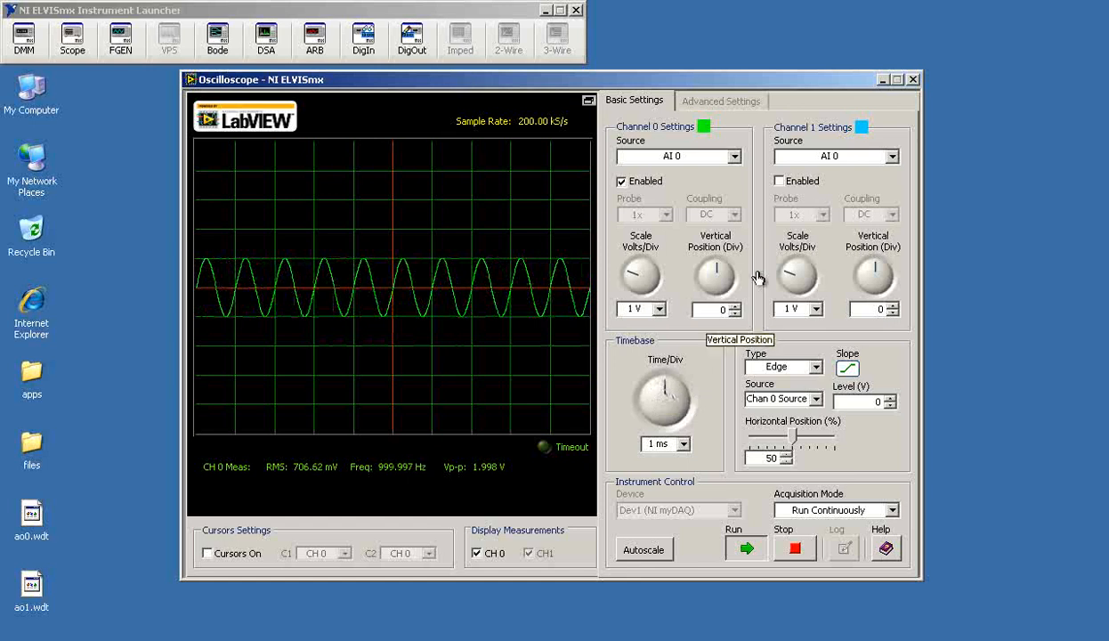
left_click(779, 181)
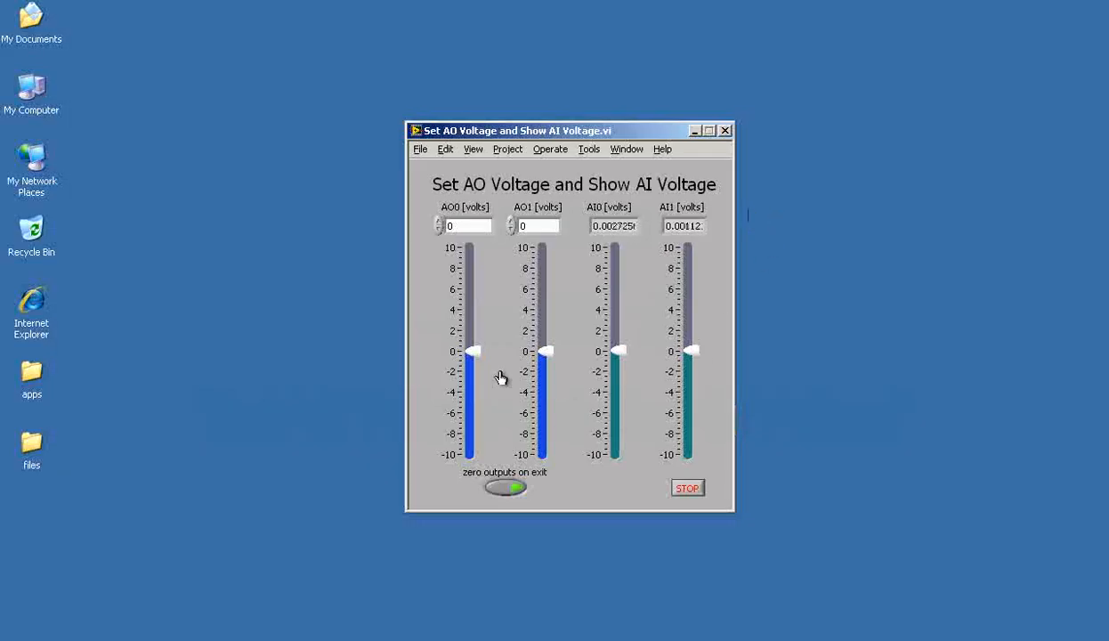
Sweep the AO0 slider between about 8.2 V and -10 V, settling near 4 V
left_click_drag(470, 350, 470, 270)
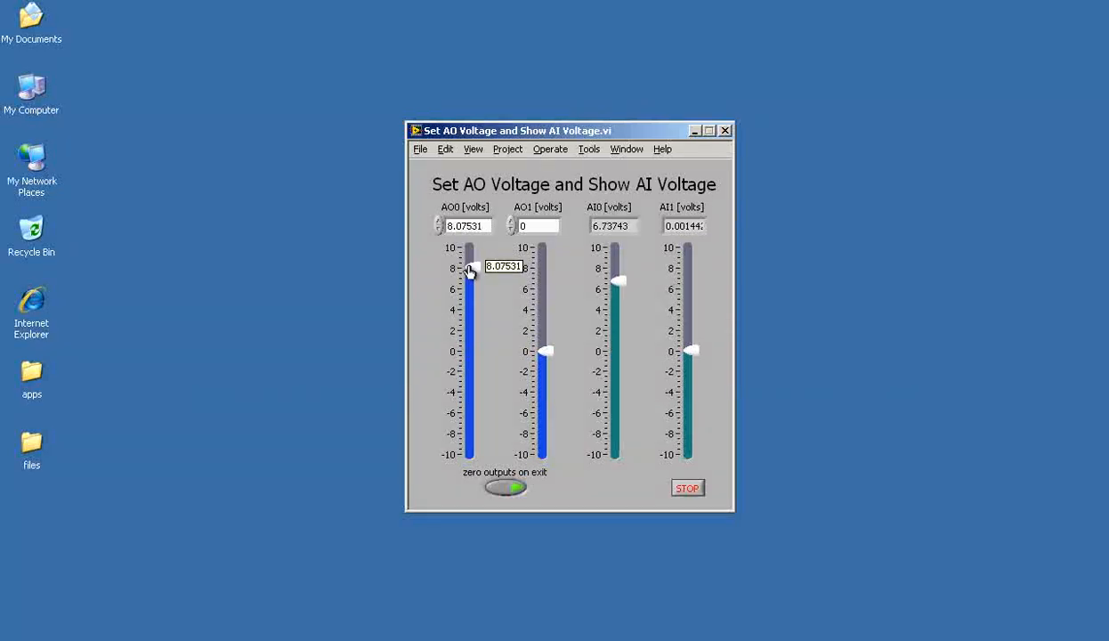
left_click_drag(469, 271, 472, 265)
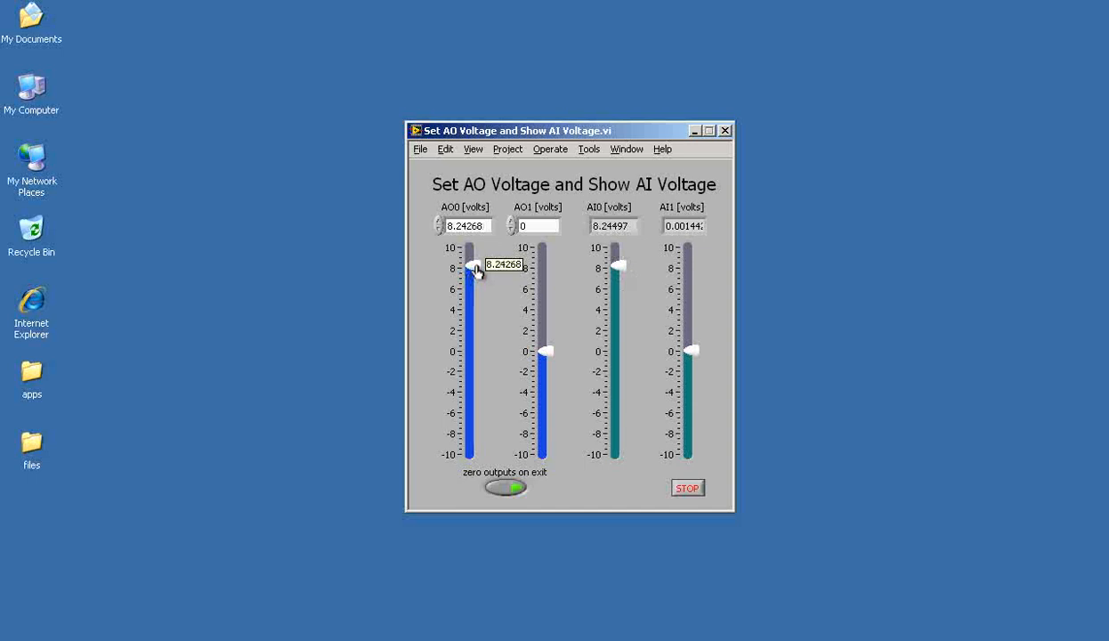
left_click_drag(471, 267, 472, 293)
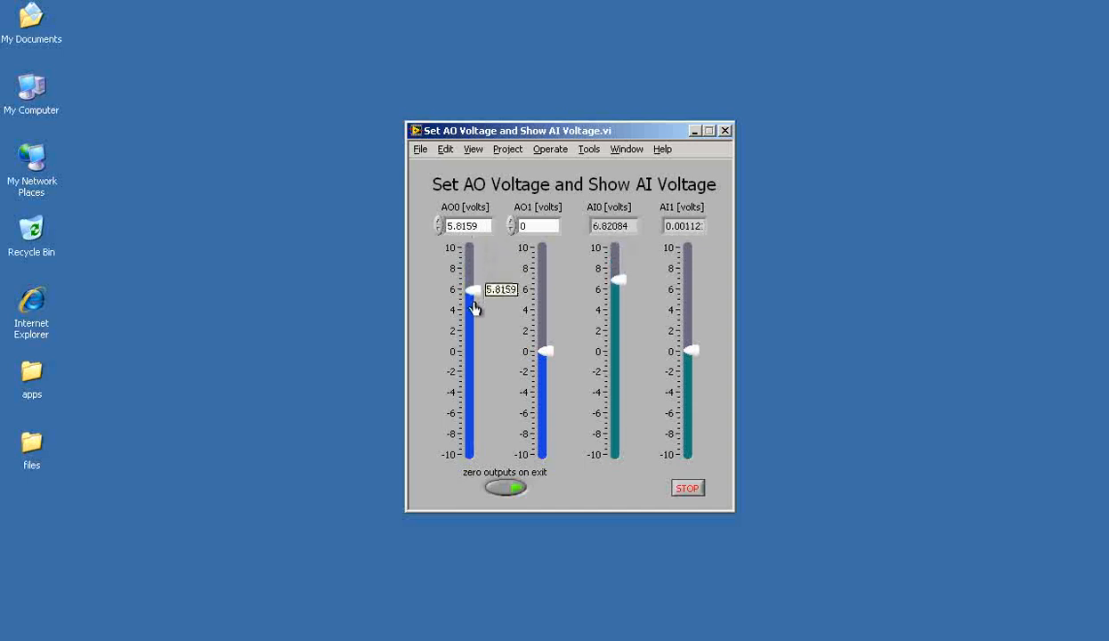
left_click_drag(472, 294, 471, 454)
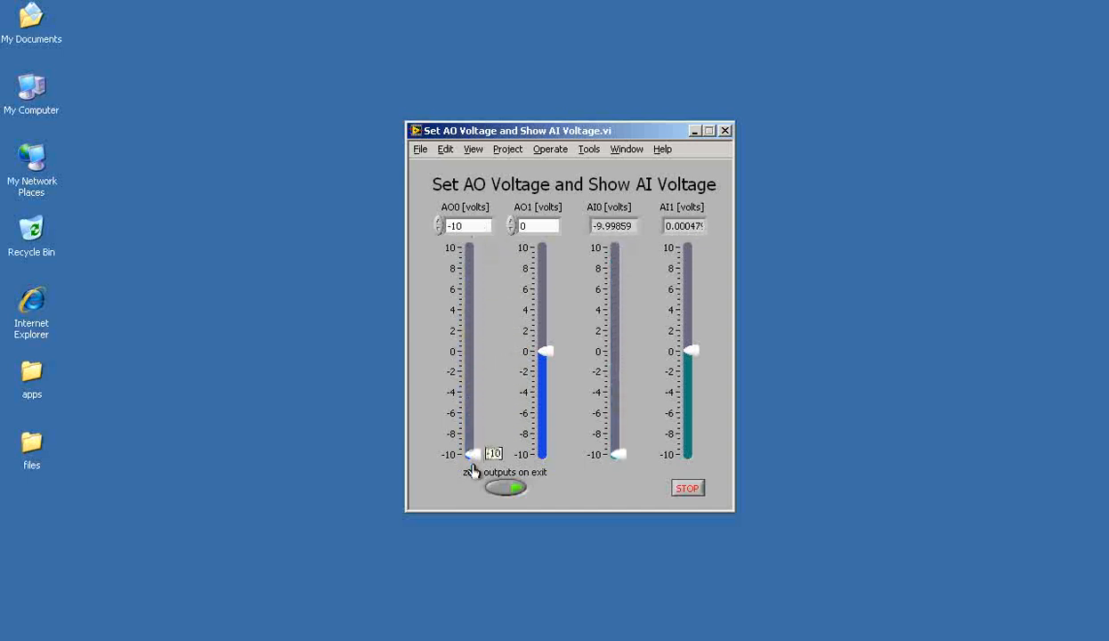
left_click_drag(470, 454, 470, 309)
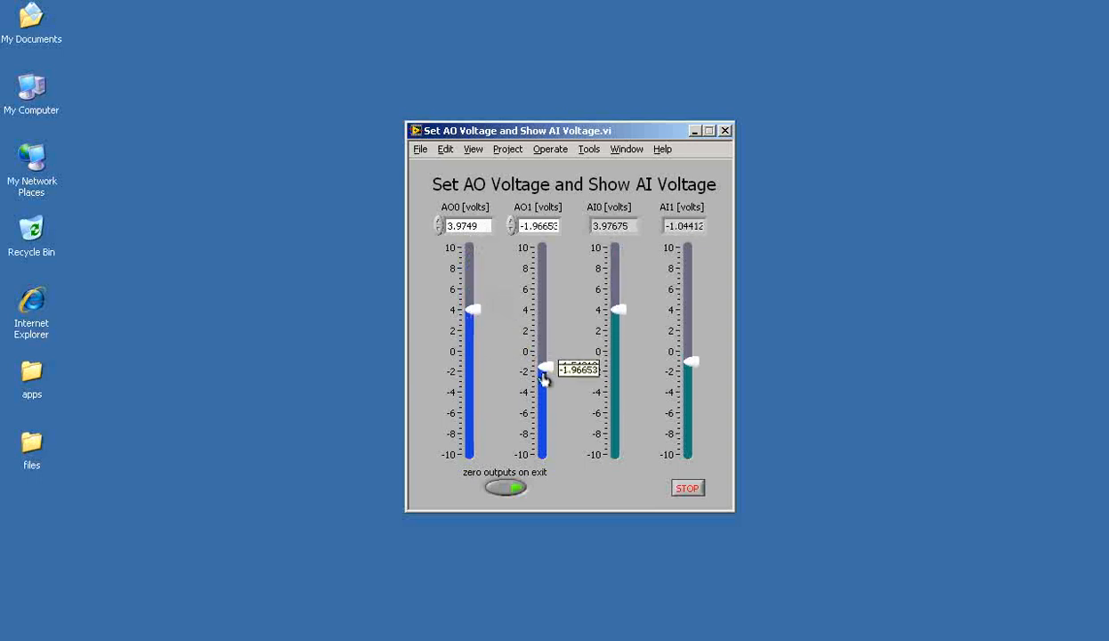
Sweep the AO1 slider between -5.6 V and 10 V, settling near -2 V
left_click_drag(543, 371, 535, 405)
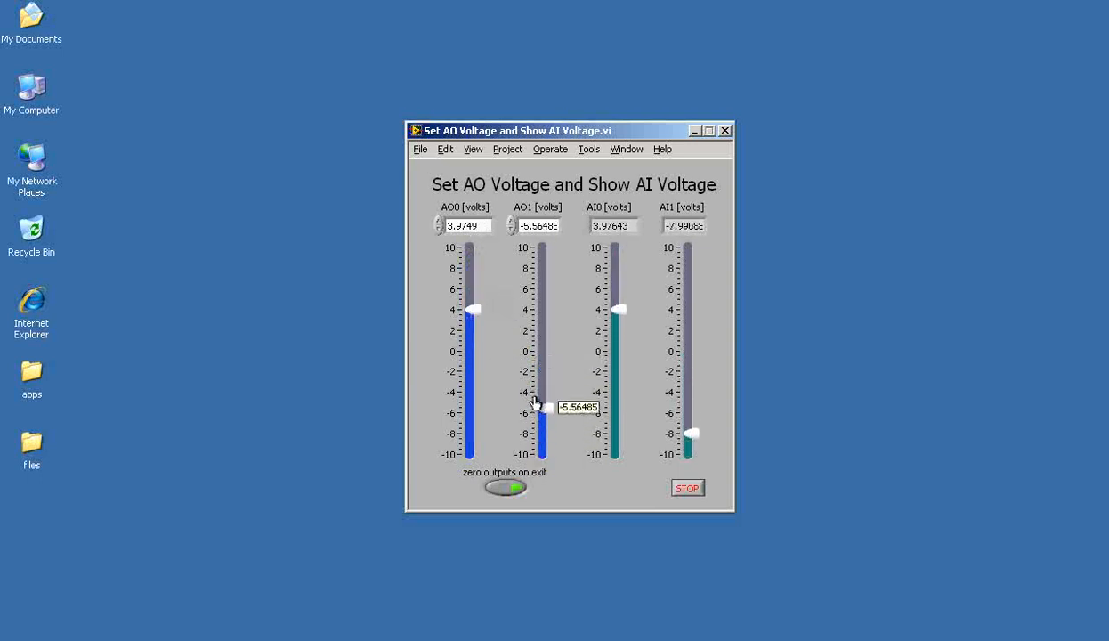
left_click_drag(541, 411, 541, 247)
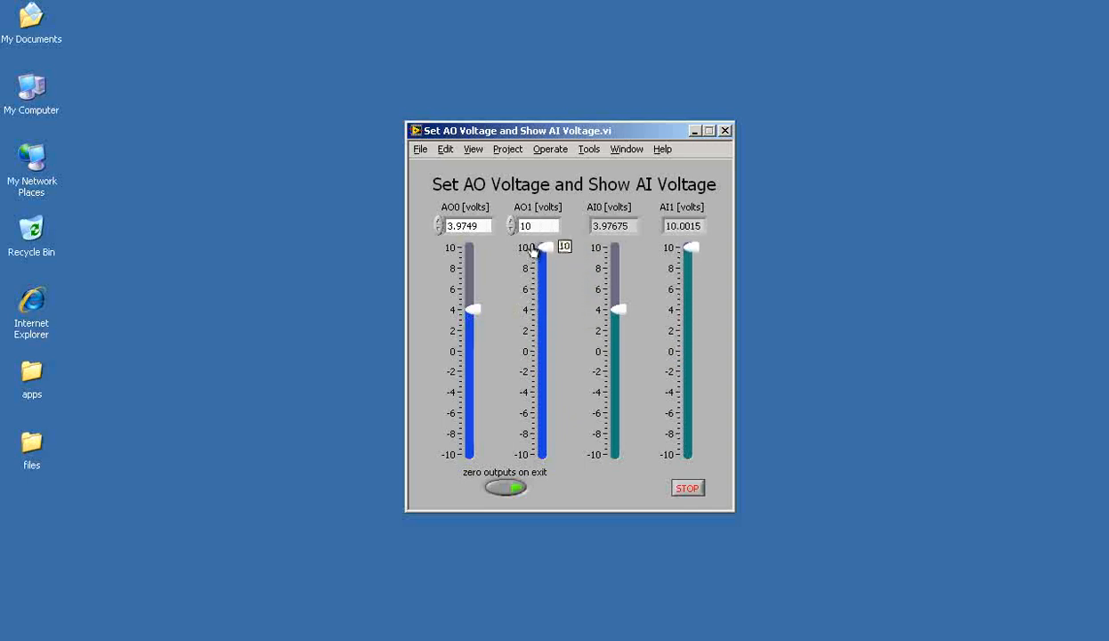
left_click_drag(541, 247, 541, 370)
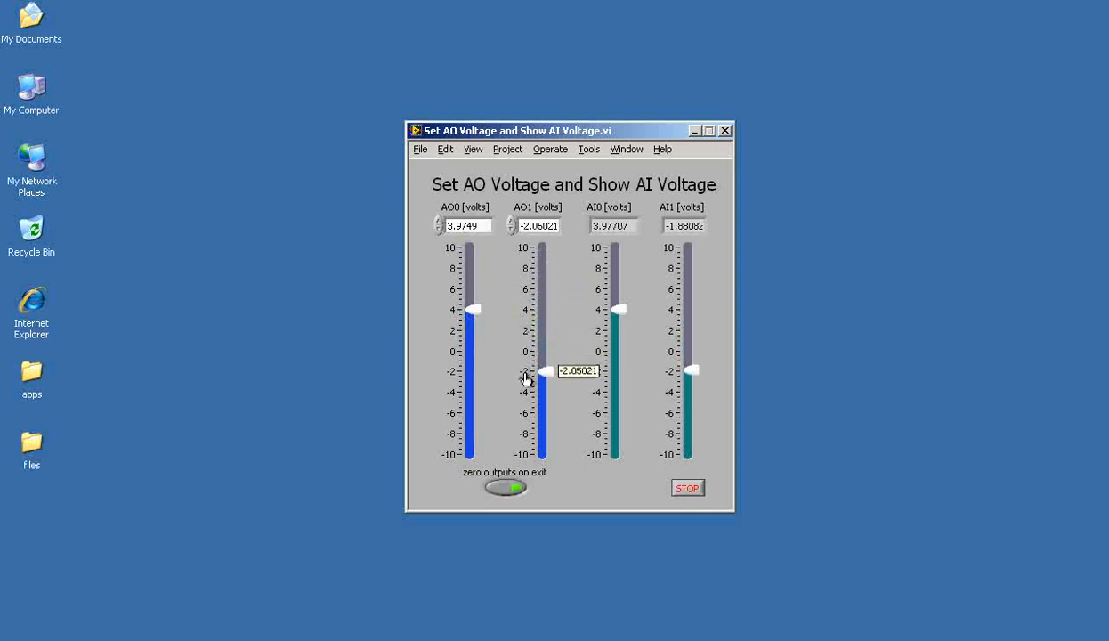